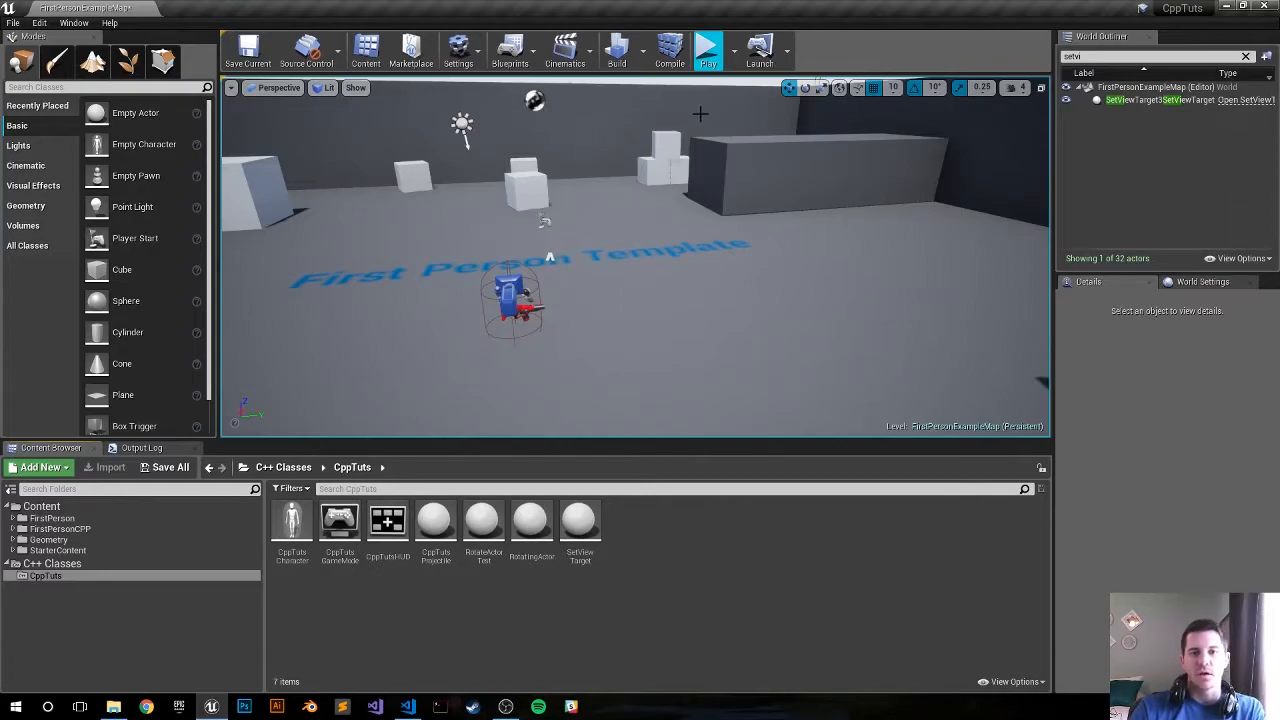
# Play the level in the editor twice to preview it, stopping each session.
pyautogui.click(708, 47)
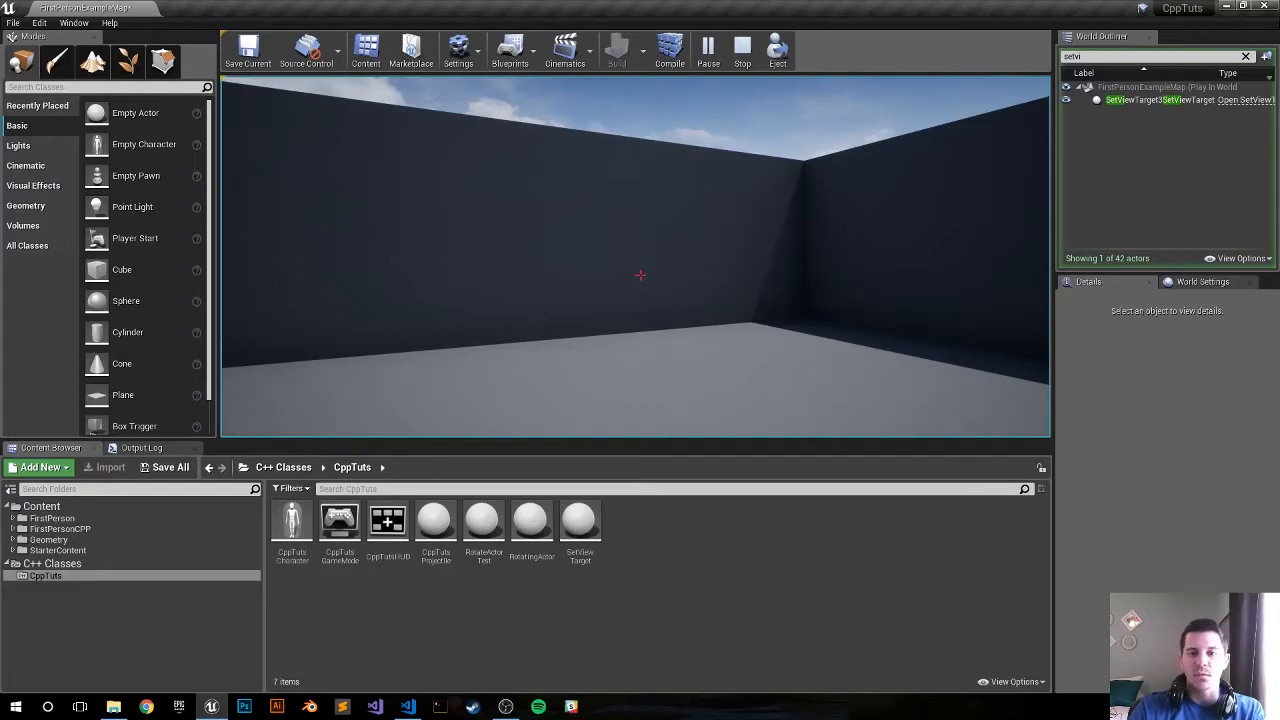
pyautogui.click(742, 47)
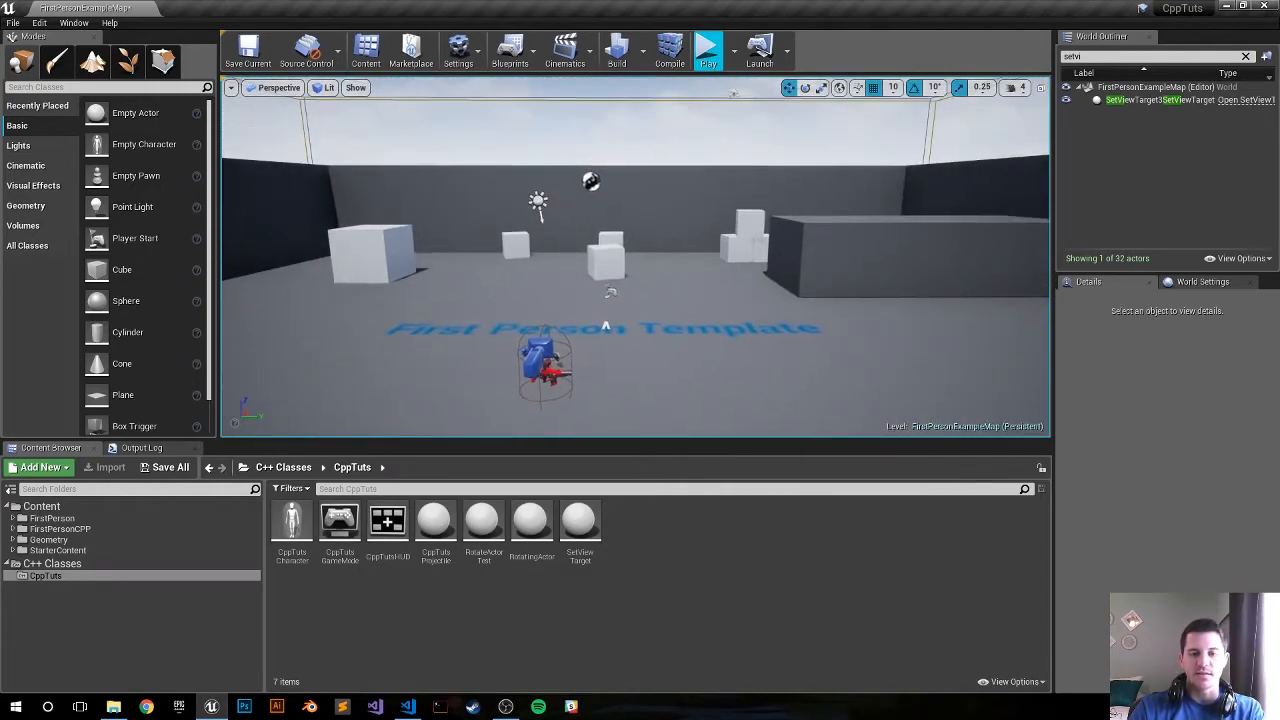
pyautogui.moveTo(618, 263)
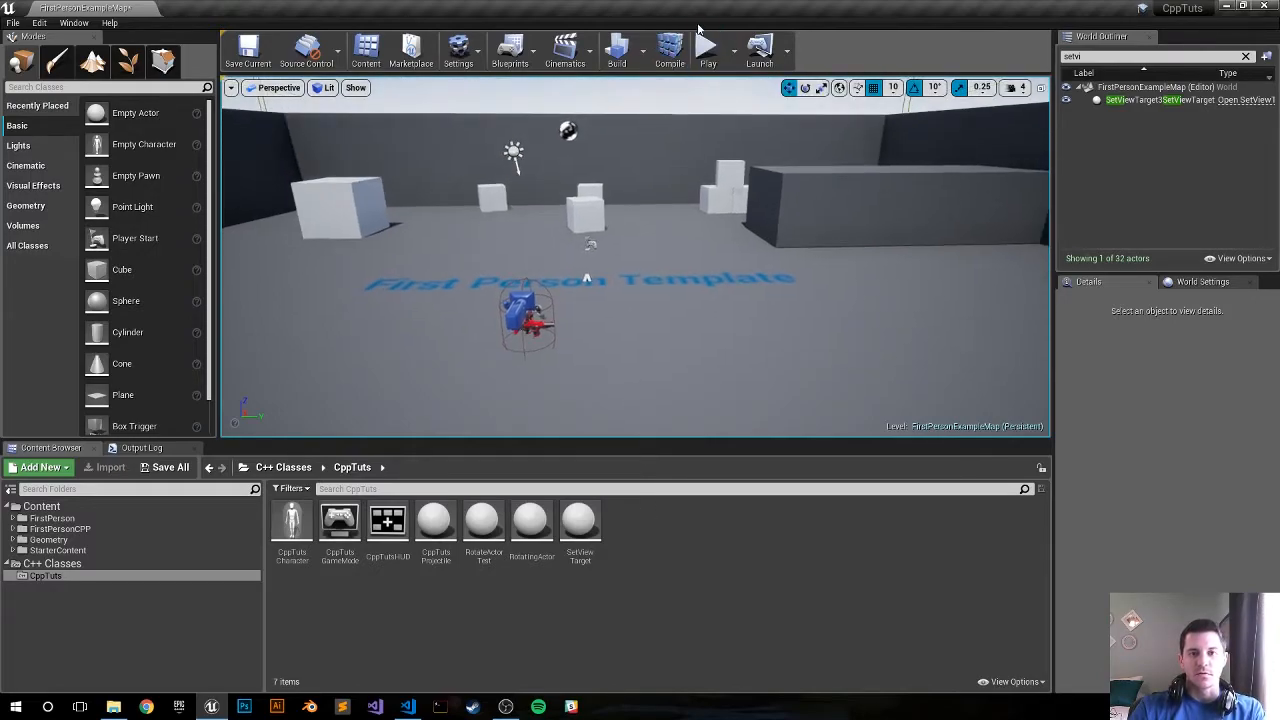
pyautogui.click(707, 48)
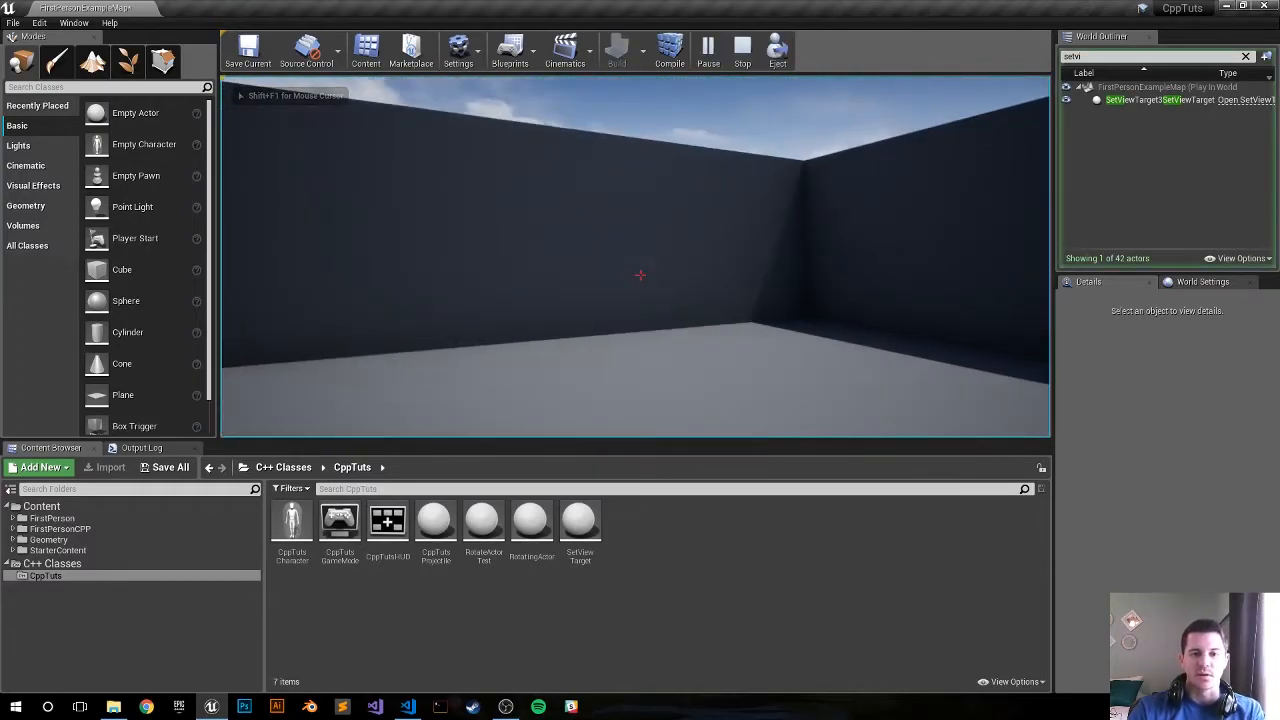
pyautogui.click(742, 50)
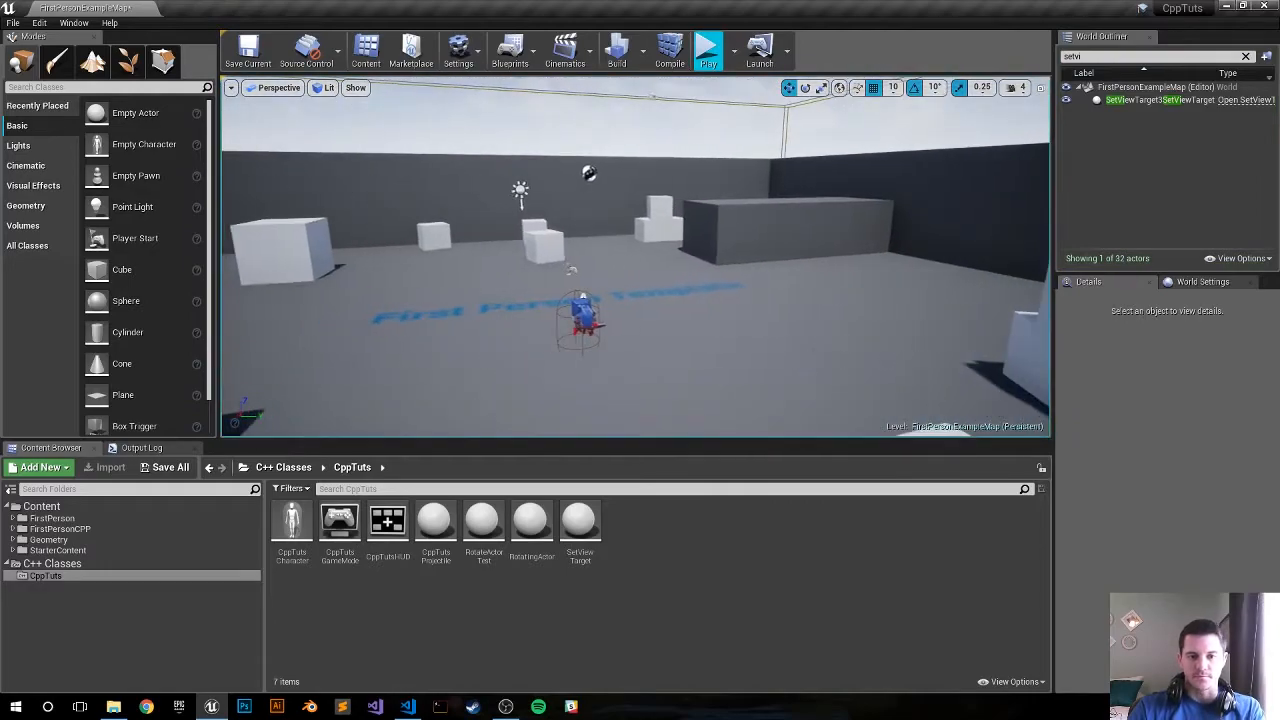
# Select the SetViewTarget3 actor, check its target cube, then reselect the actor.
pyautogui.click(1155, 99)
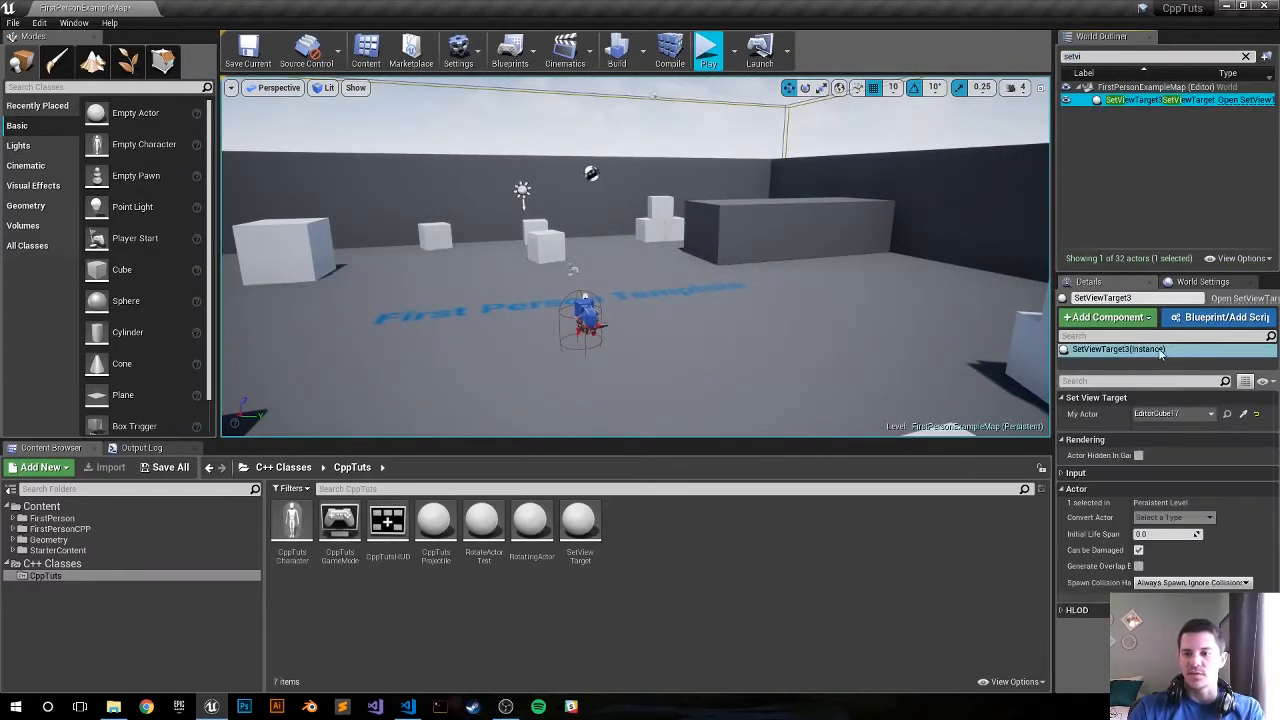
pyautogui.moveTo(1170, 413)
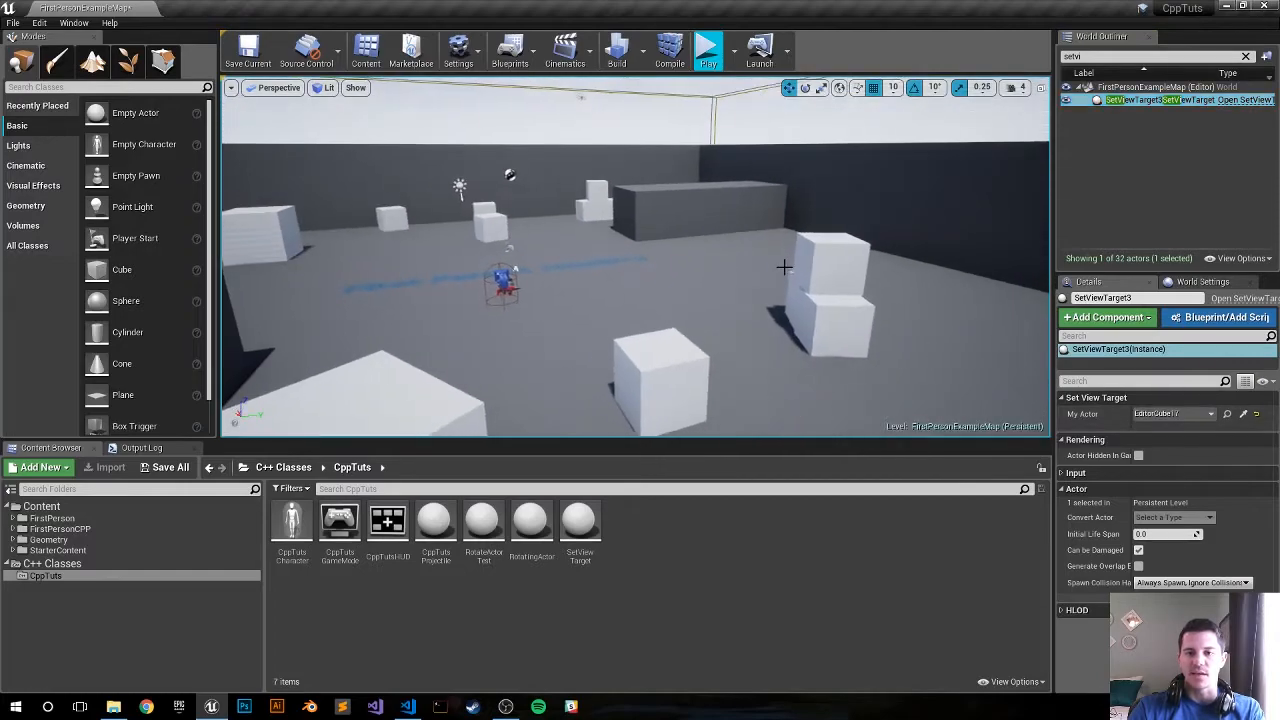
pyautogui.click(830, 260)
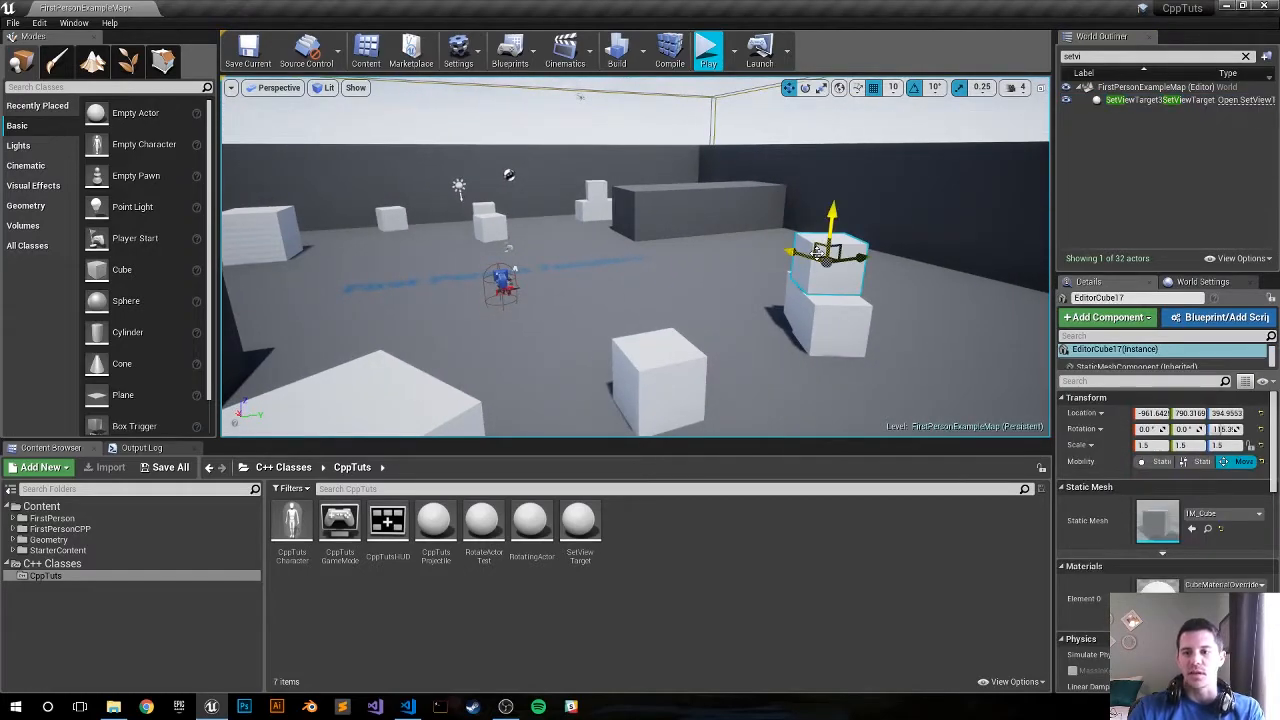
pyautogui.click(1160, 99)
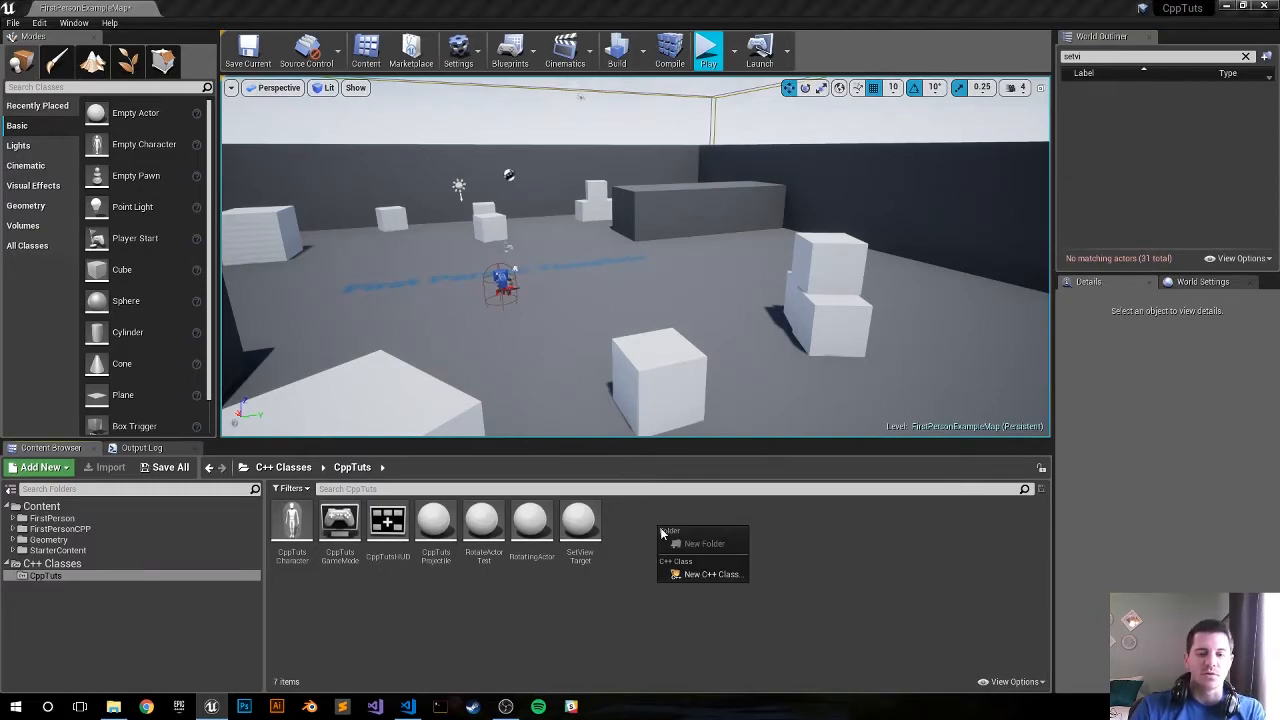
# Add a C++ class with parent Actor named SetViewTargetWithBlend and create it.
pyautogui.click(711, 573)
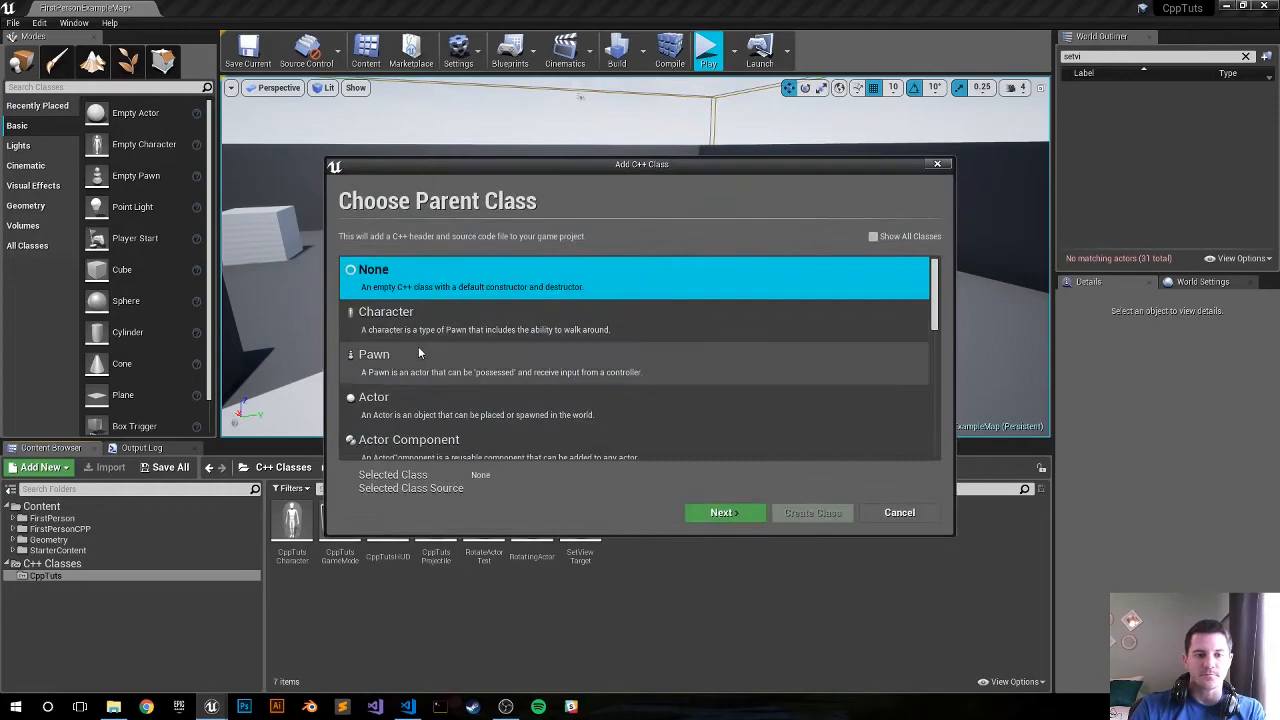
pyautogui.click(724, 512)
pyautogui.write('SetViewTarge')
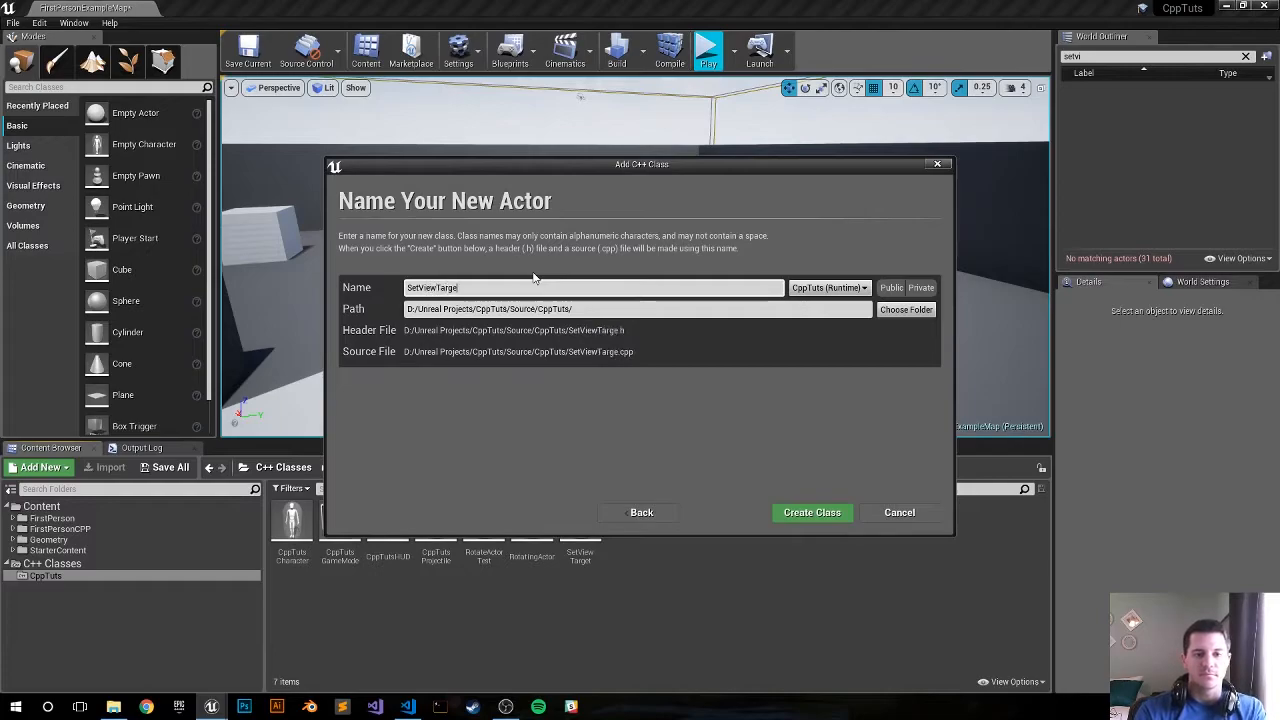
pyautogui.write('tWithBlend')
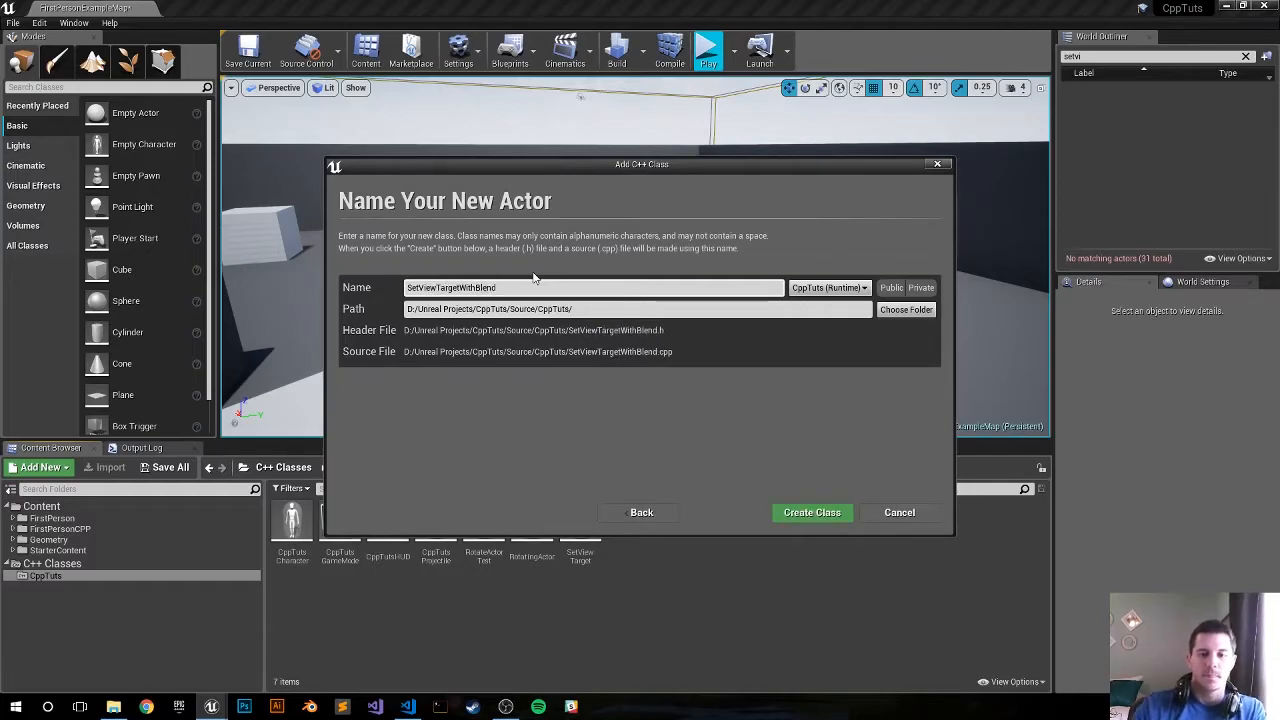
pyautogui.click(811, 512)
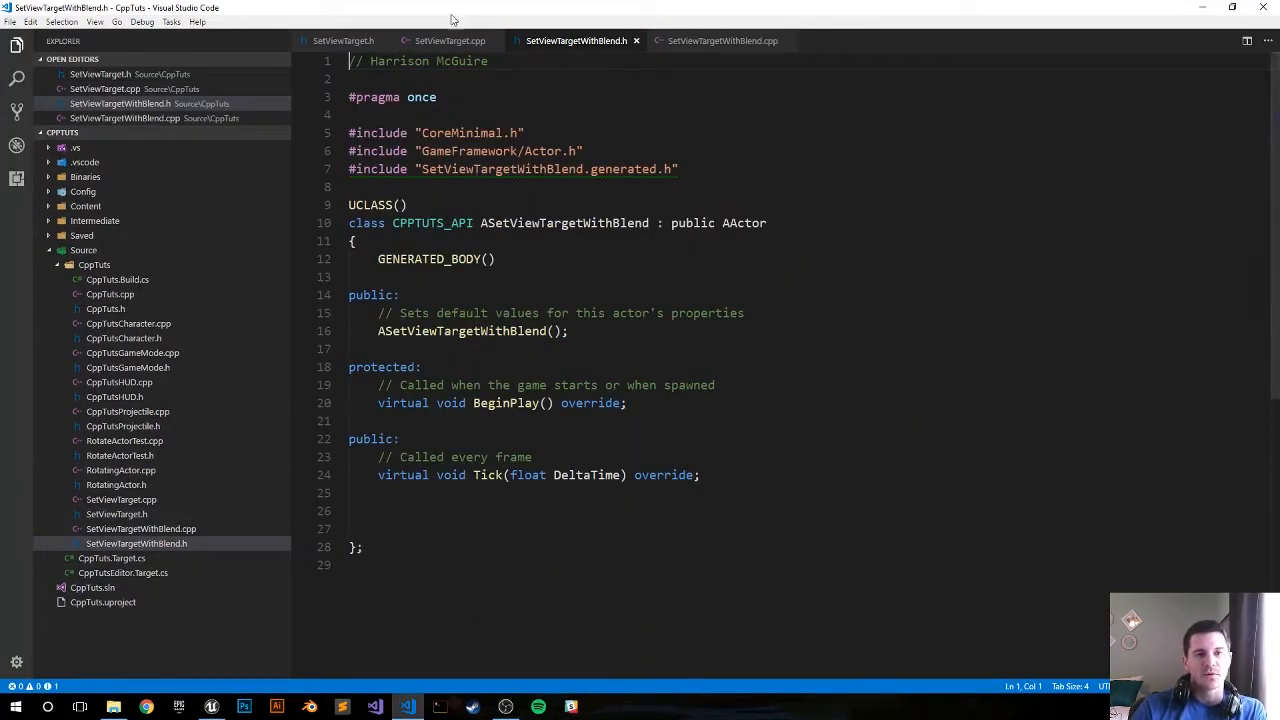
# Close the SetViewTarget tabs and declare UPROPERTY(EditAnywhere) AActor* MyActor in the new header.
pyautogui.click(384, 40)
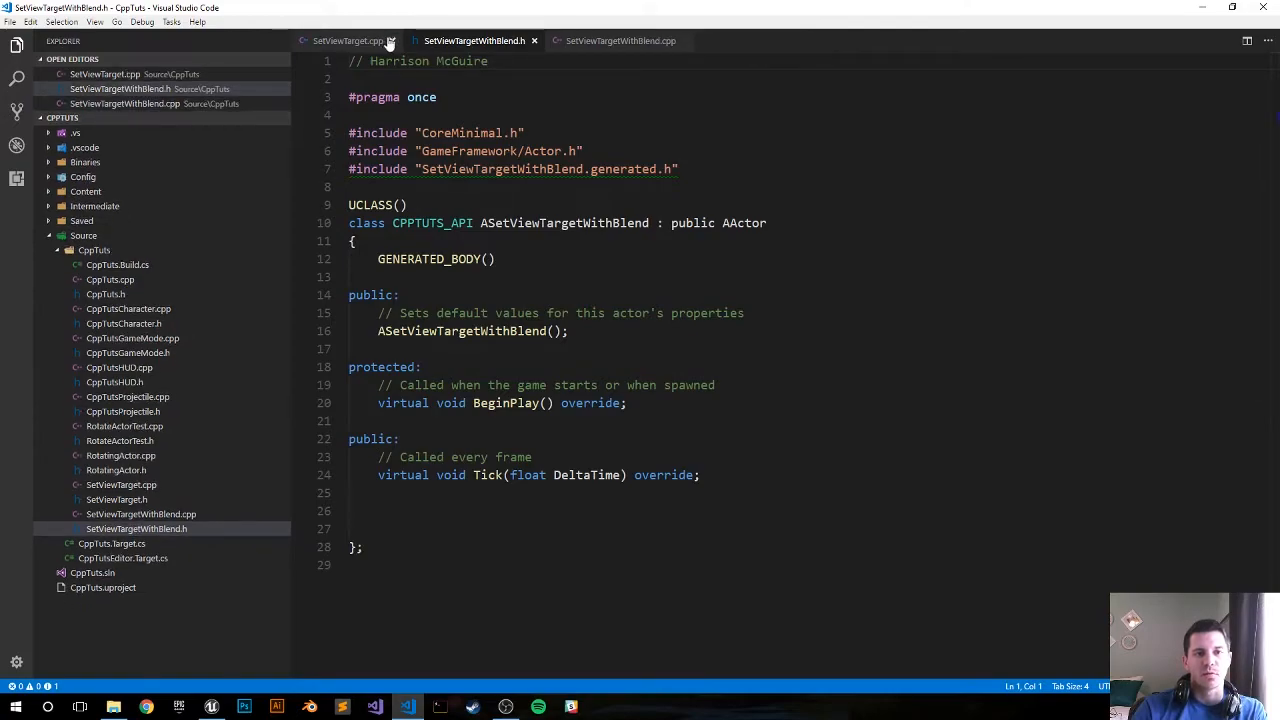
pyautogui.click(389, 41)
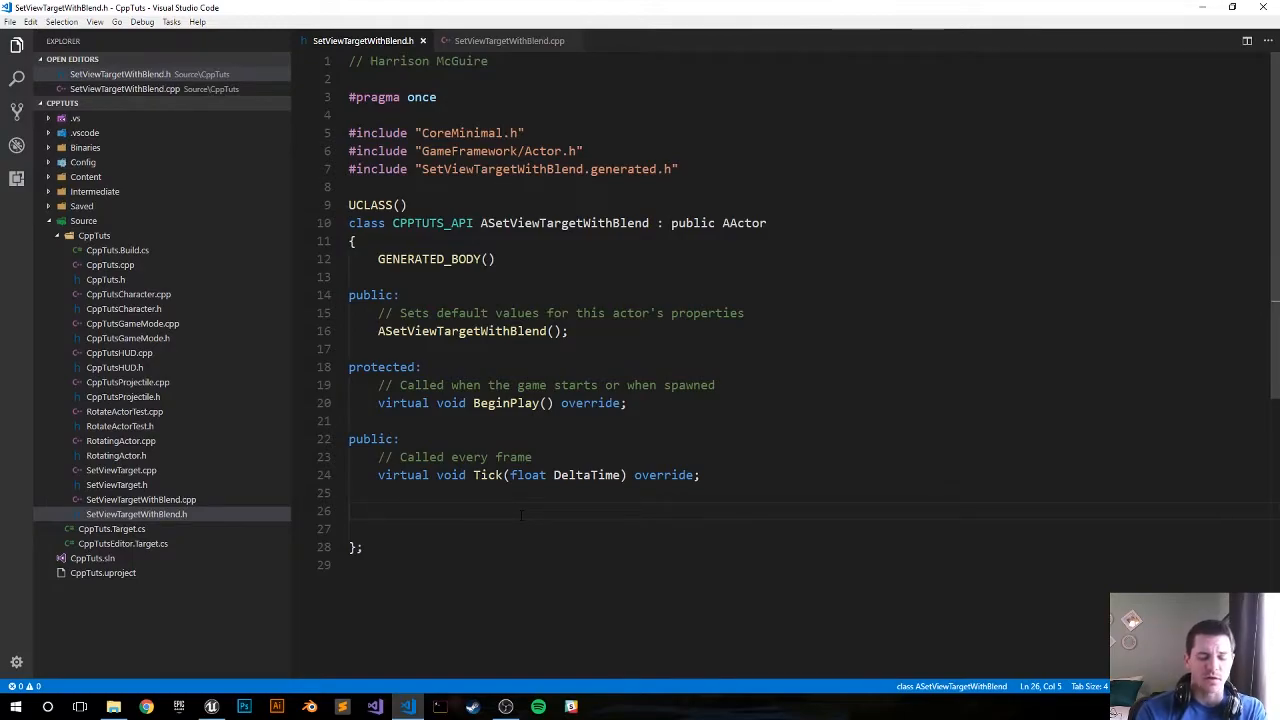
pyautogui.write('UPROPERTY(E')
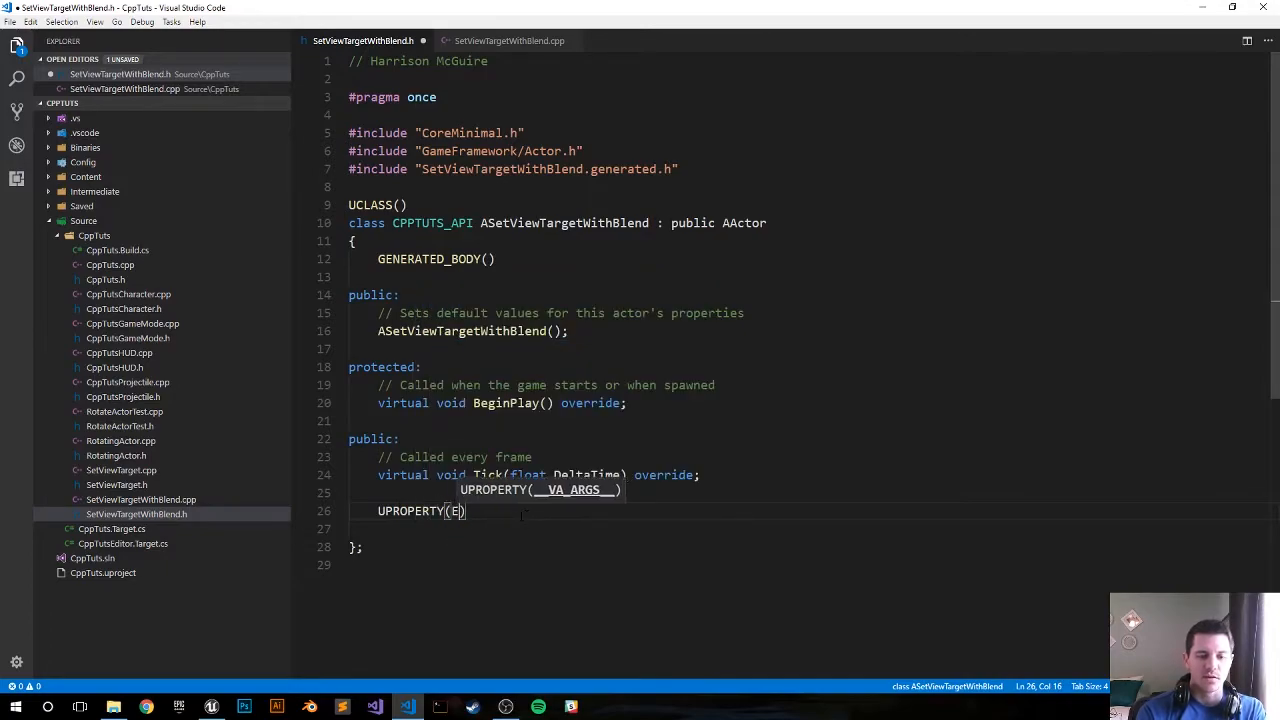
pyautogui.write('ditAnywhere')
pyautogui.click(809, 528)
pyautogui.write('AActor')
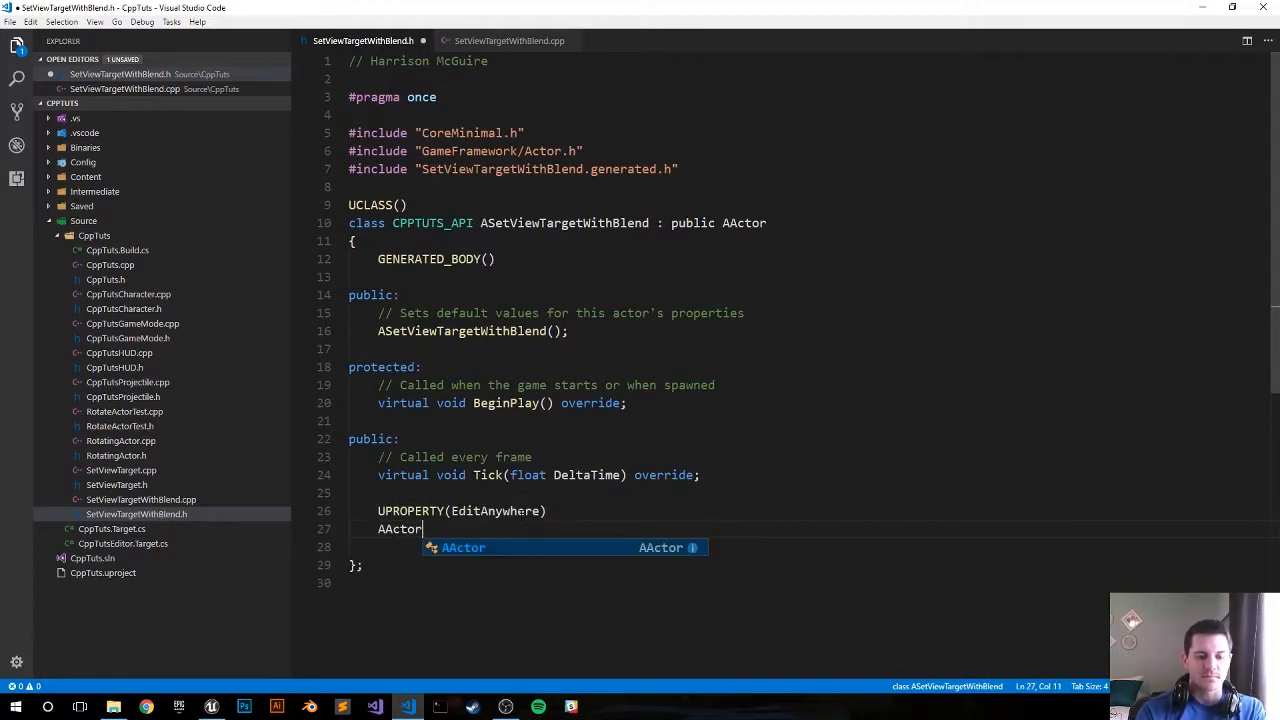
pyautogui.write('* My')
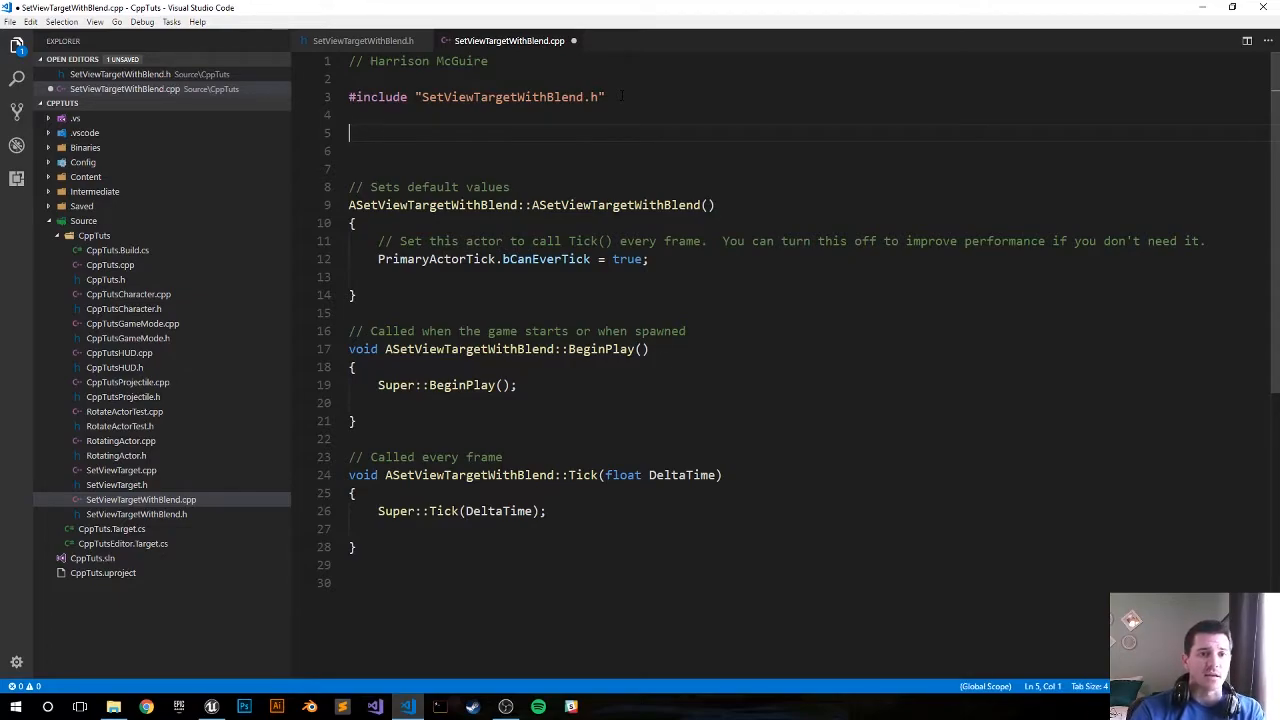
# Add #include "GameplayStatics.h" to SetViewTargetWithBlend.cpp.
pyautogui.write('#include')
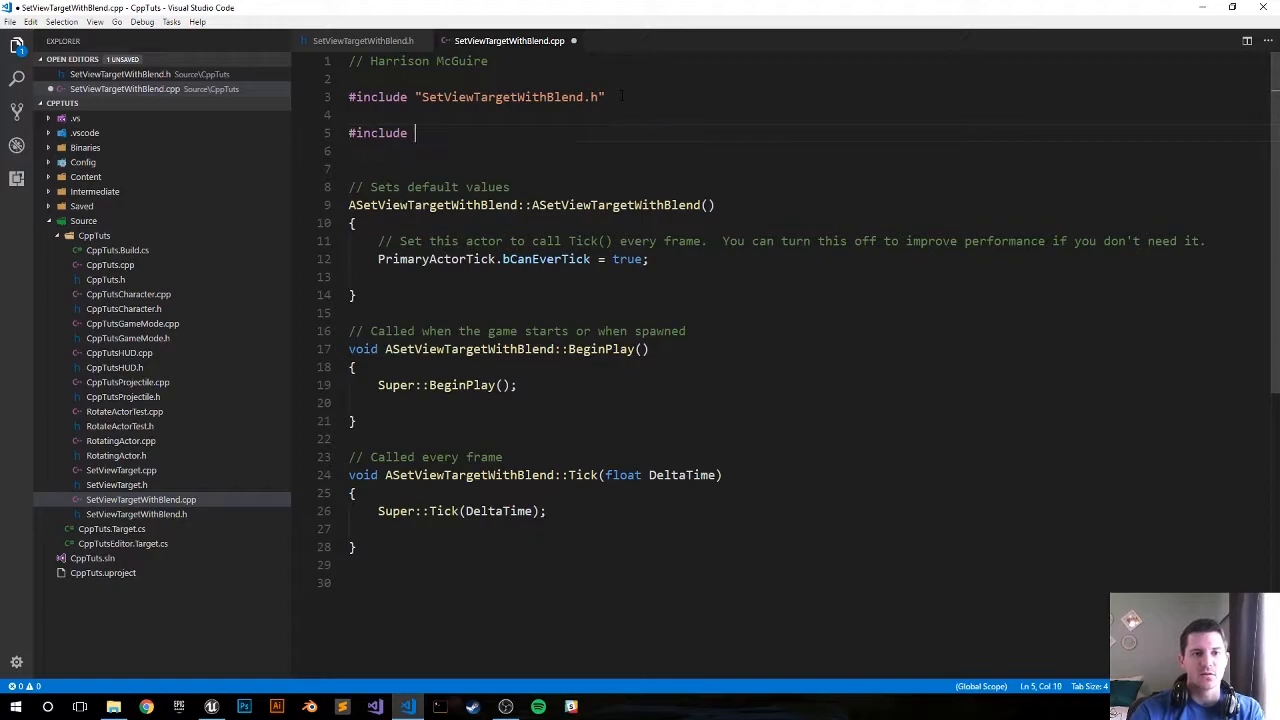
pyautogui.write('"Gamepla')
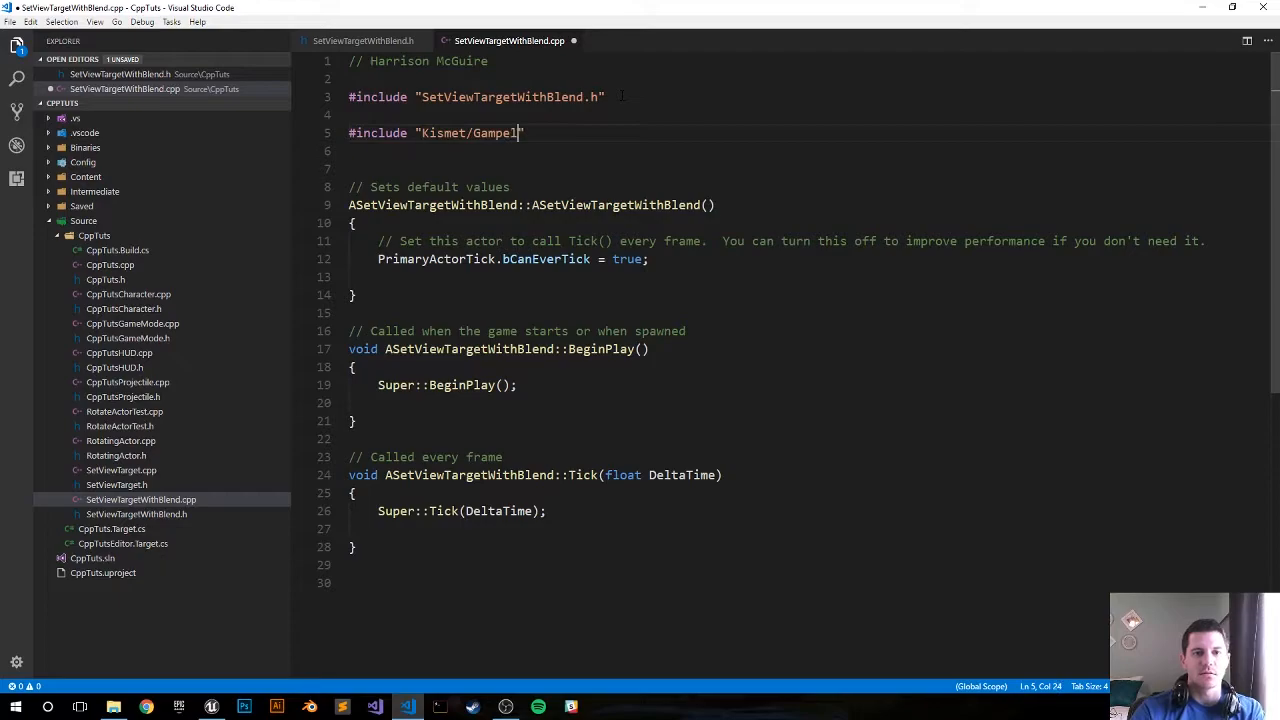
pyautogui.press('Backspace')
pyautogui.write('eplaySt')
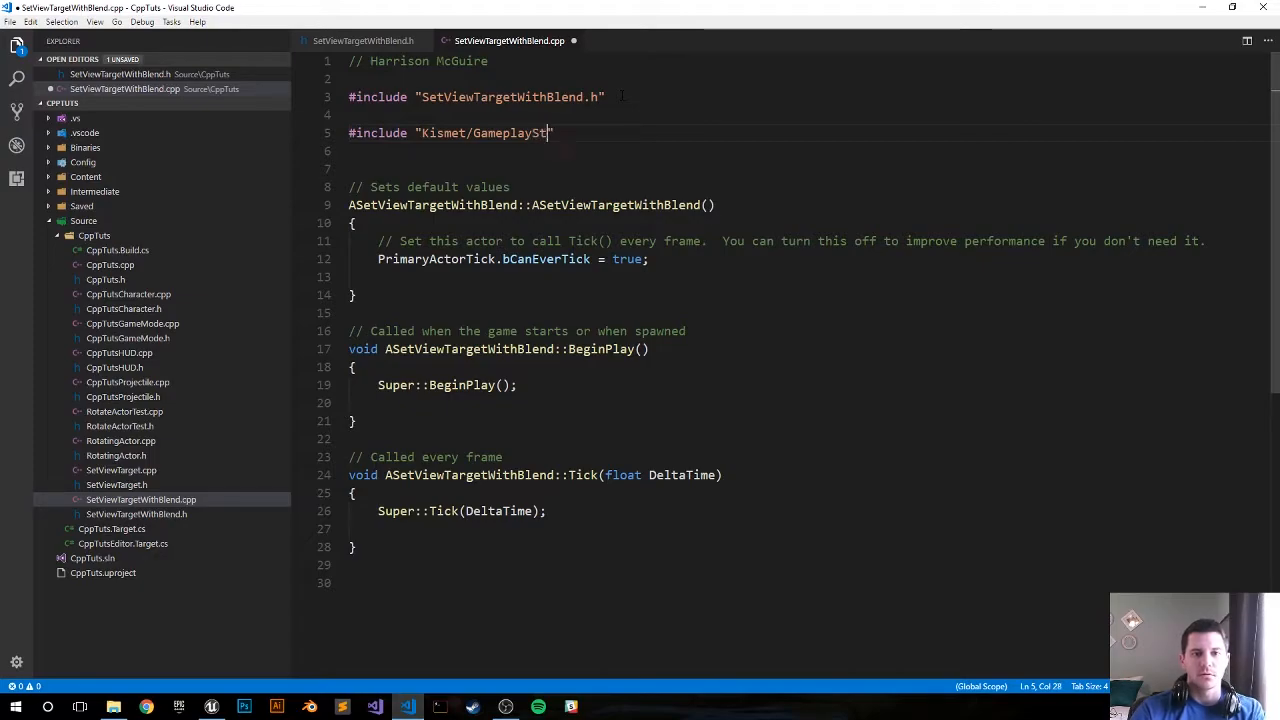
pyautogui.write('atics.h"')
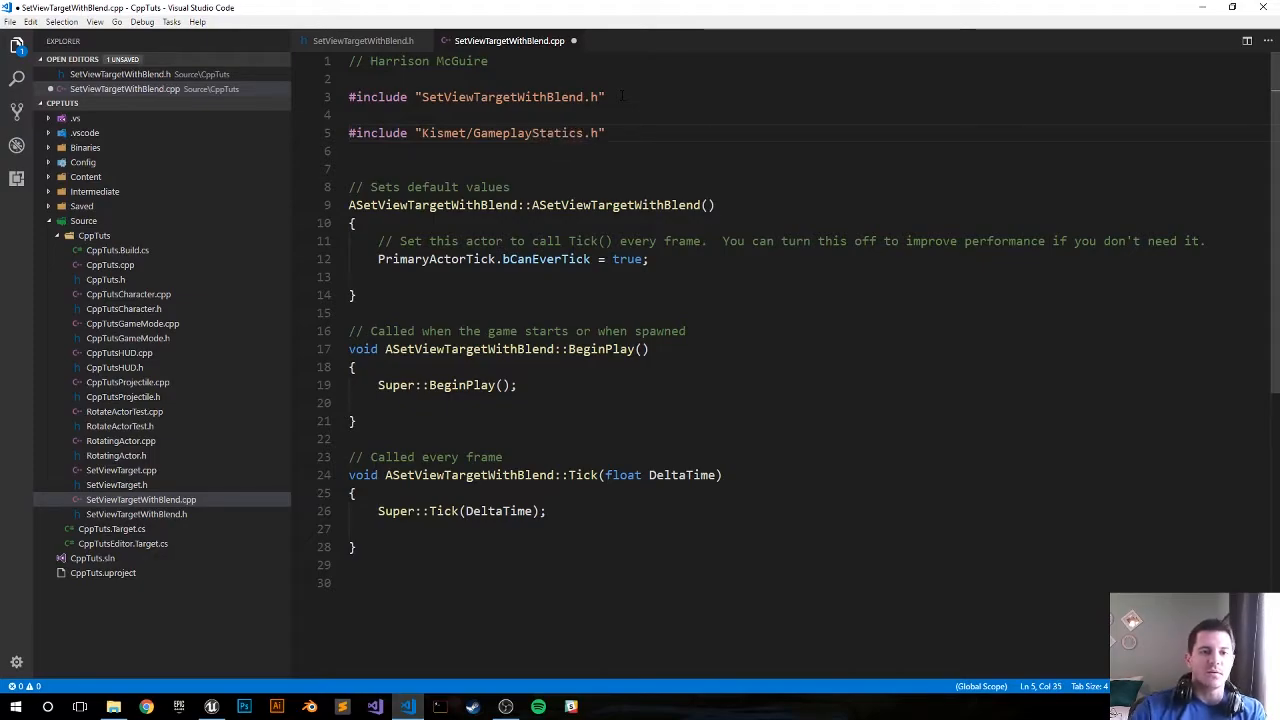
# In BeginPlay, add APlayerController* OurPlayer = UGameplayStatics::GetPlayerController(this, 0);.
pyautogui.click(518, 385)
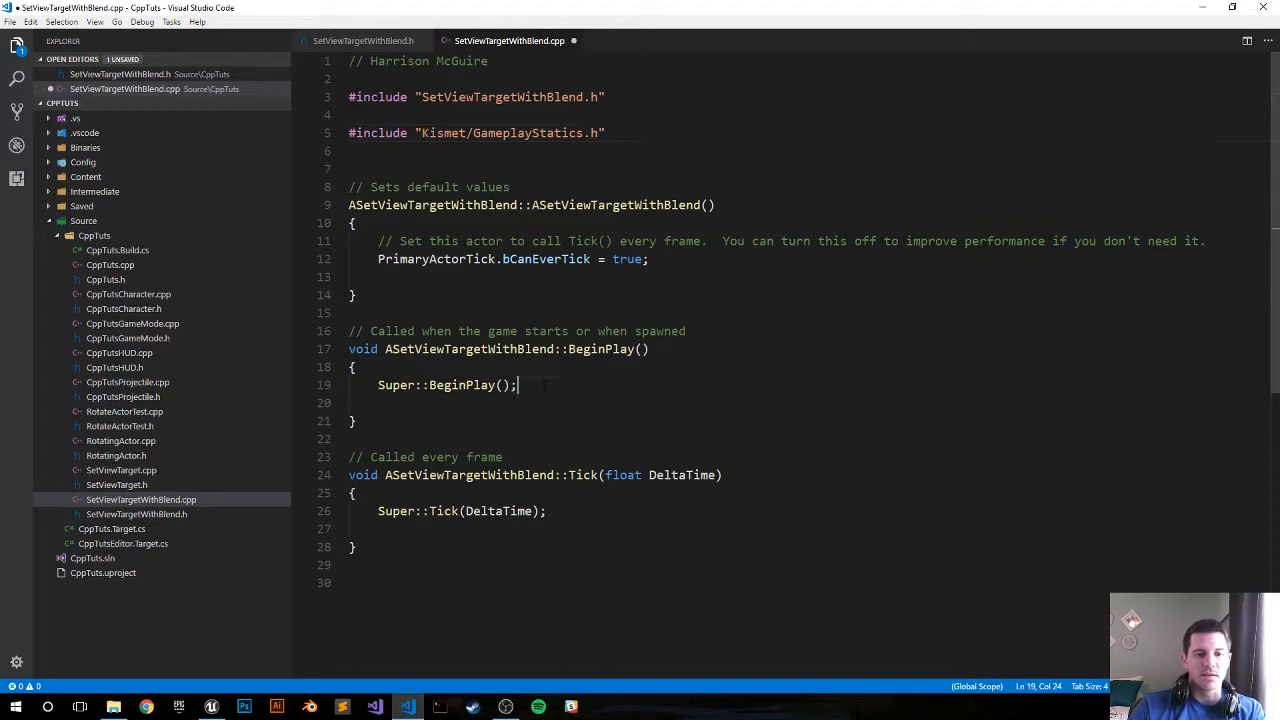
pyautogui.press('Enter')
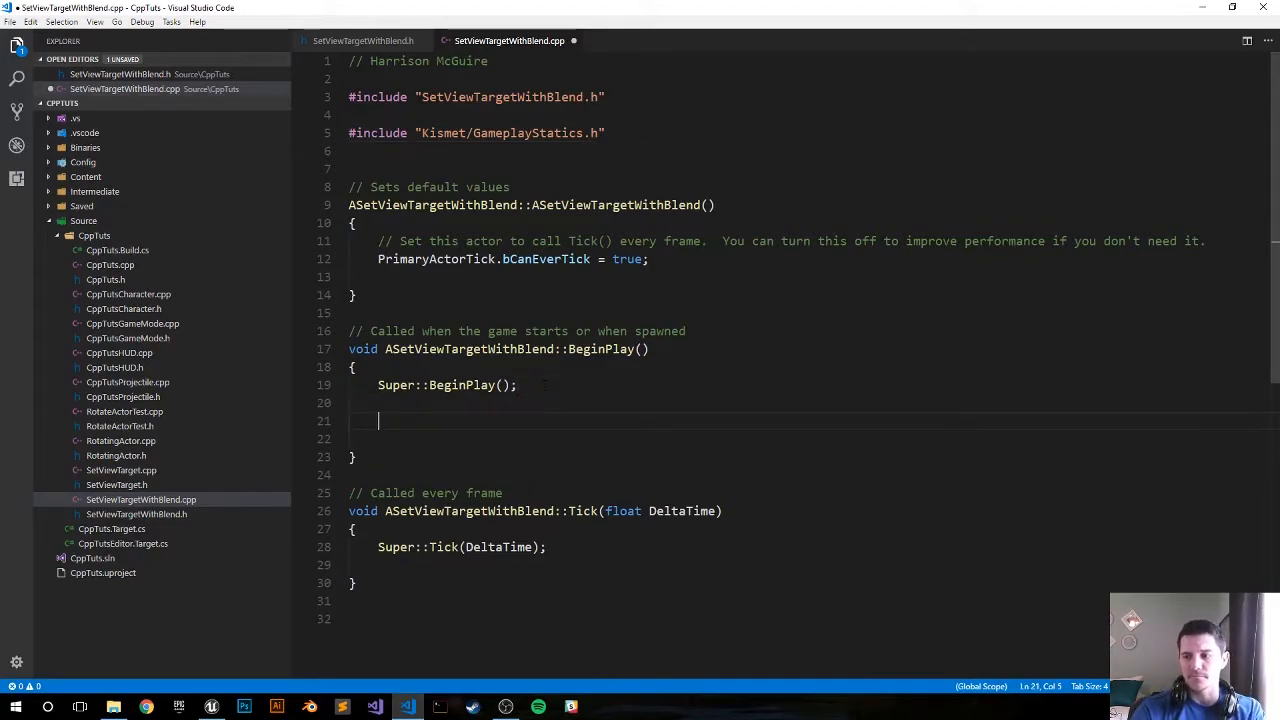
pyautogui.write('APlayerController')
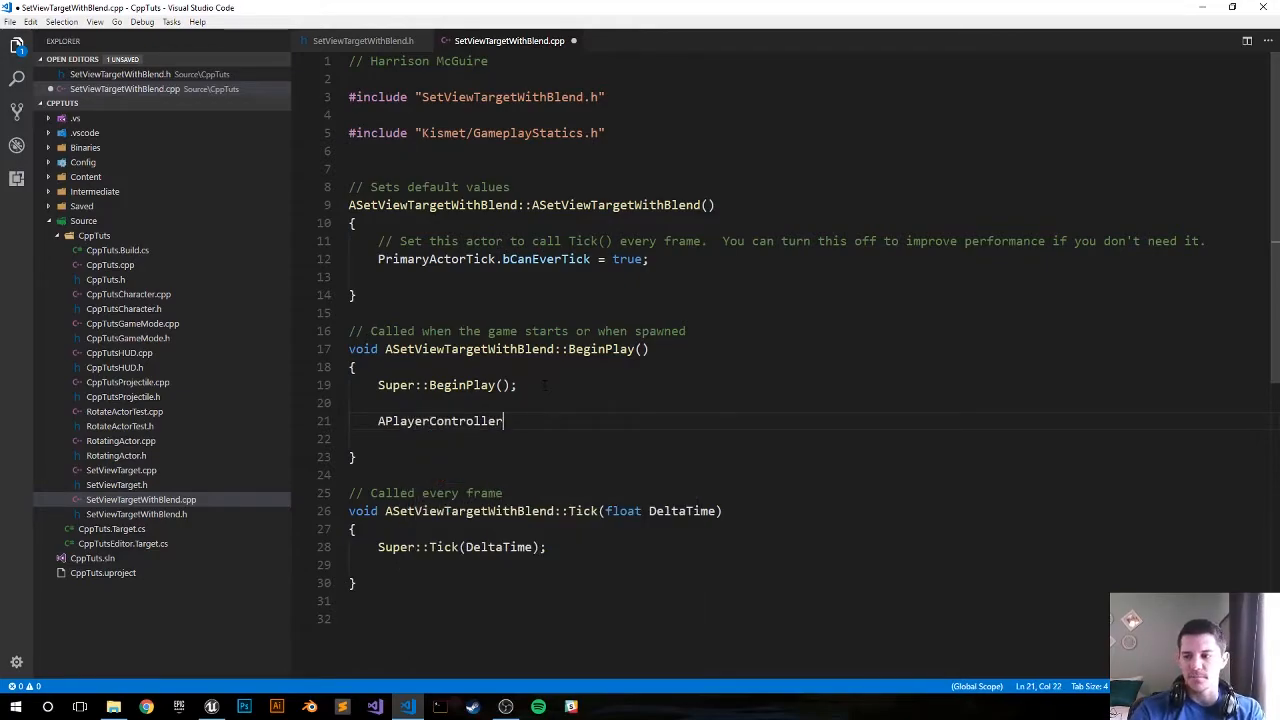
pyautogui.write('* Our')
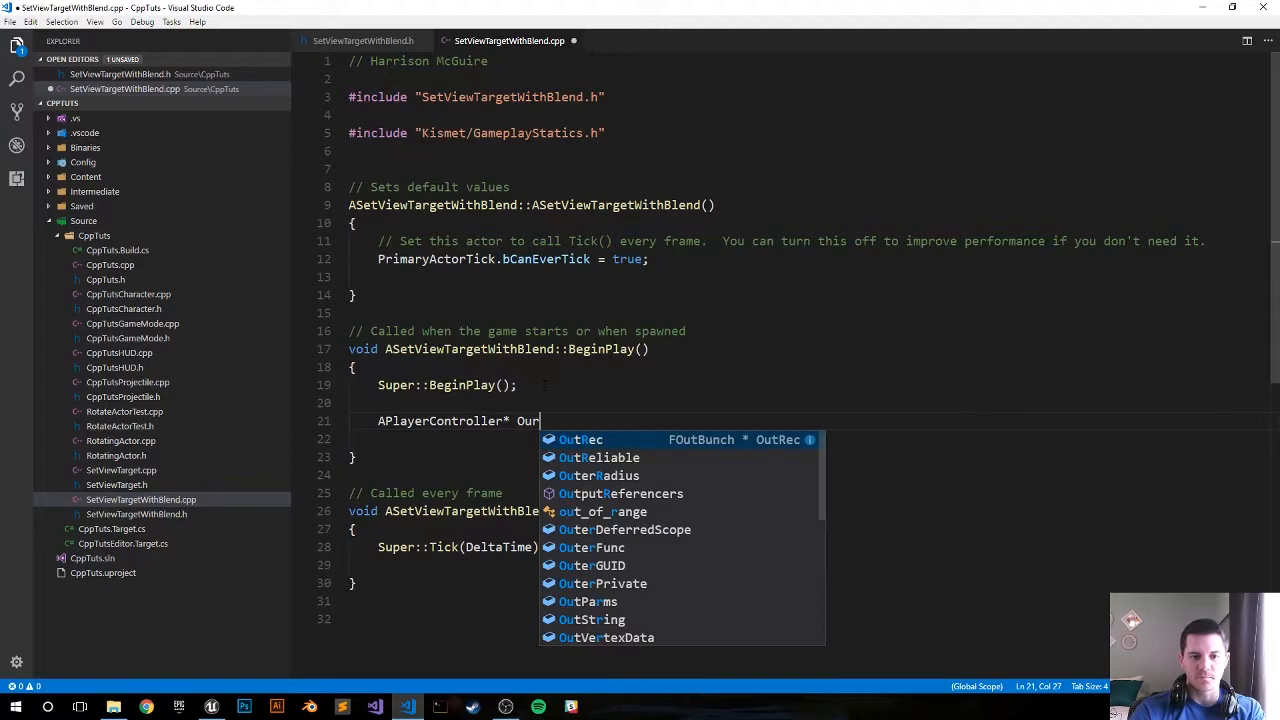
pyautogui.write('Player =')
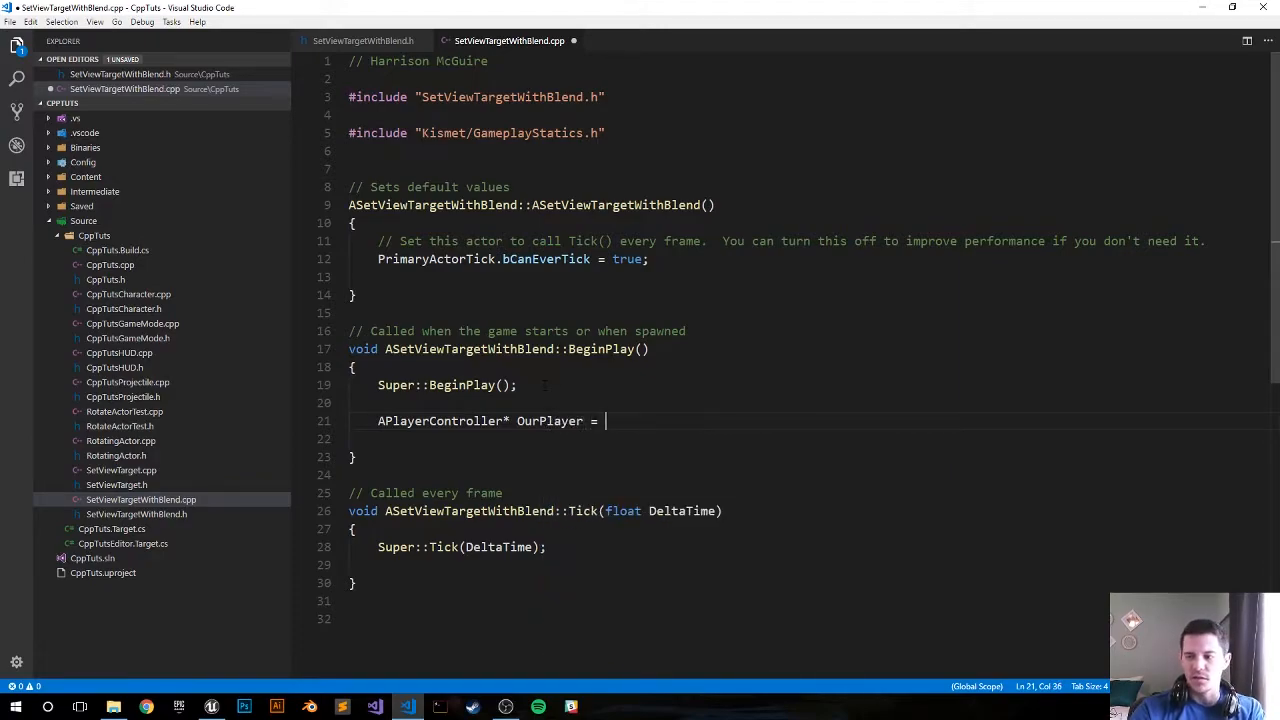
pyautogui.write('UGameplayStatics')
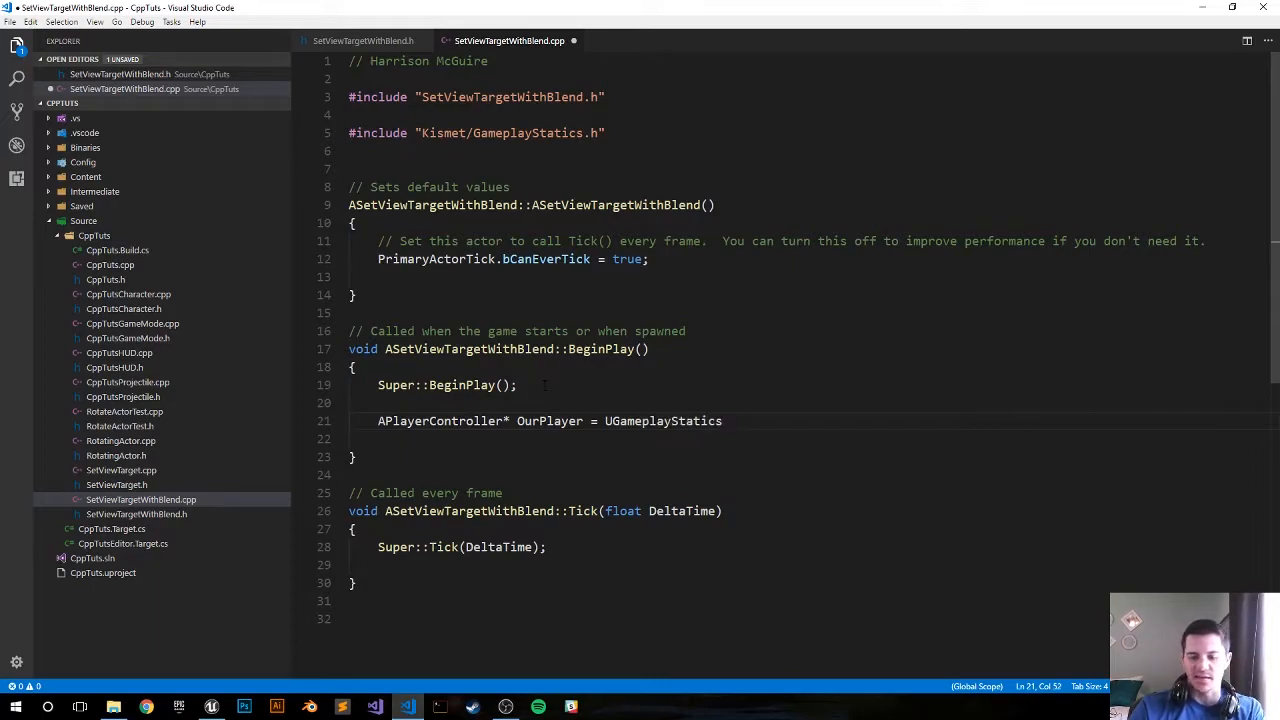
pyautogui.write('::GetPlay')
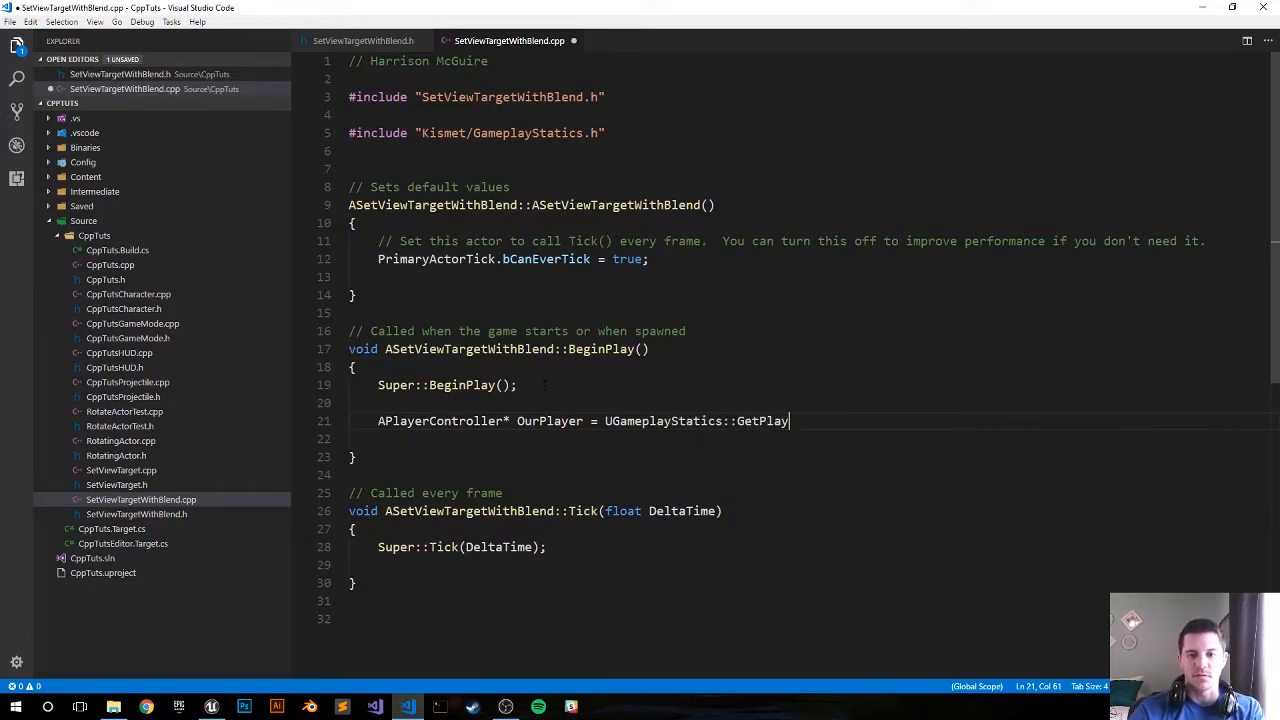
pyautogui.write('erController')
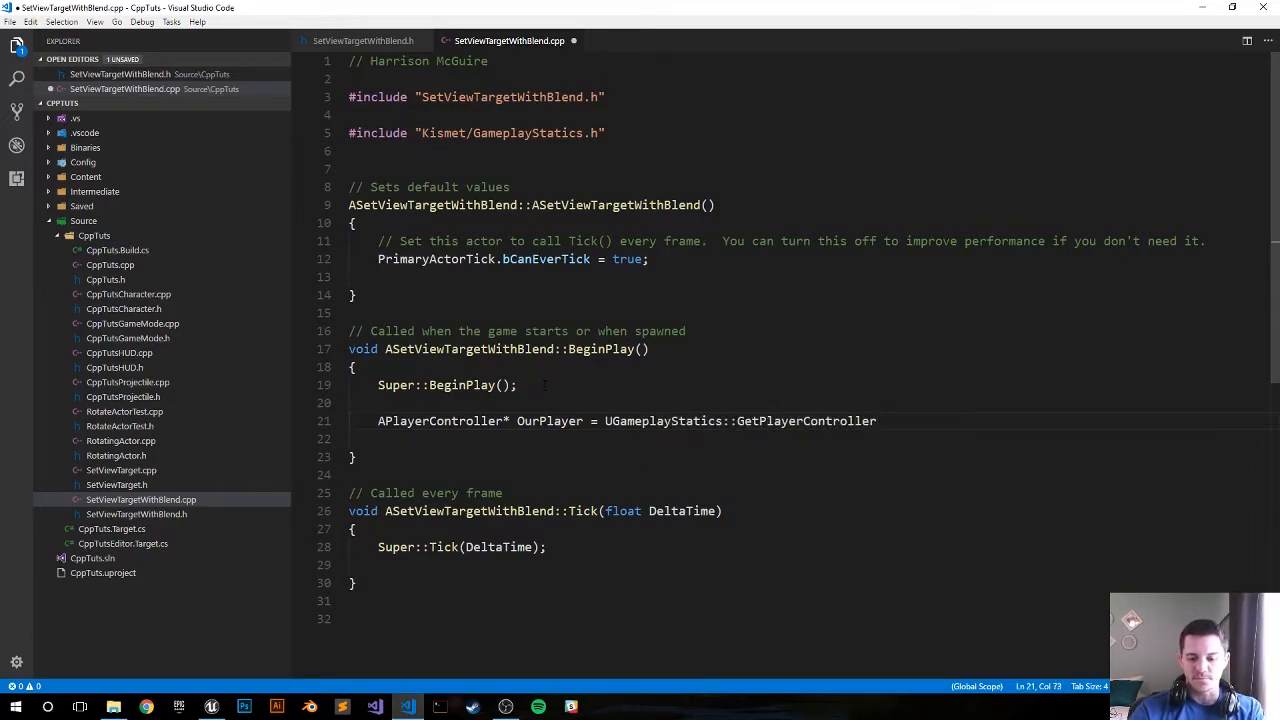
pyautogui.write('(this, 0)')
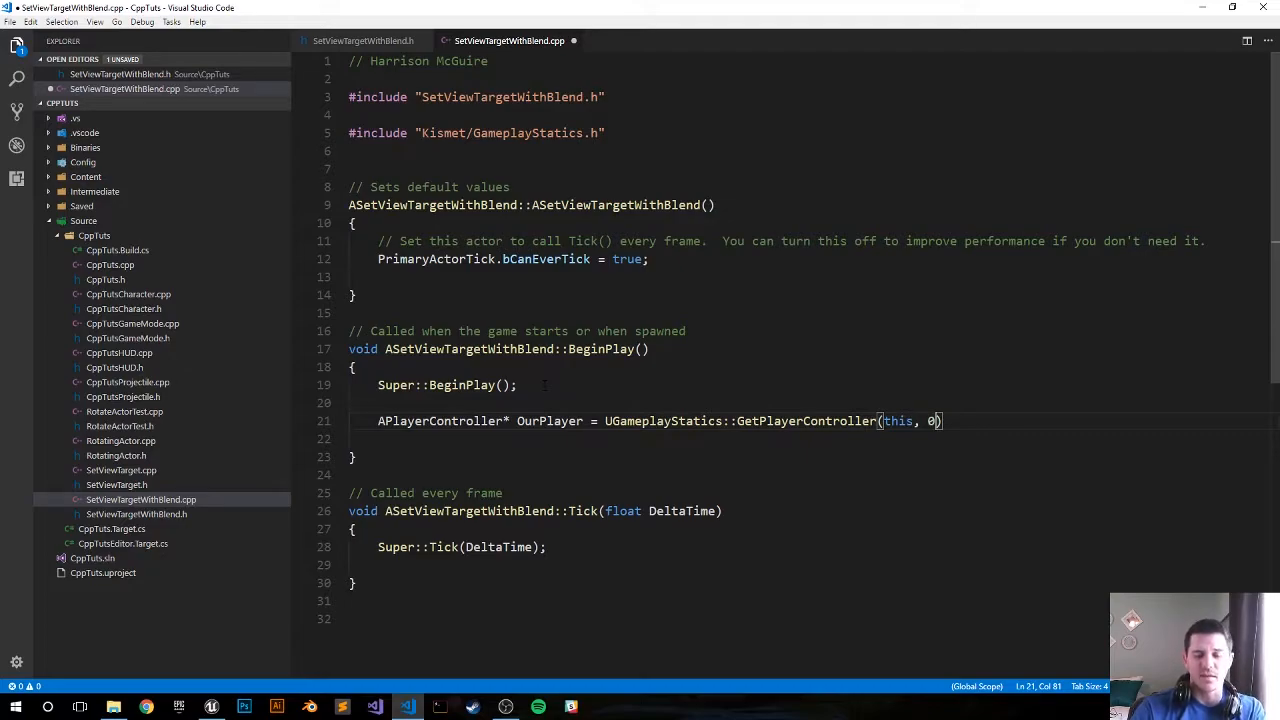
pyautogui.write(';')
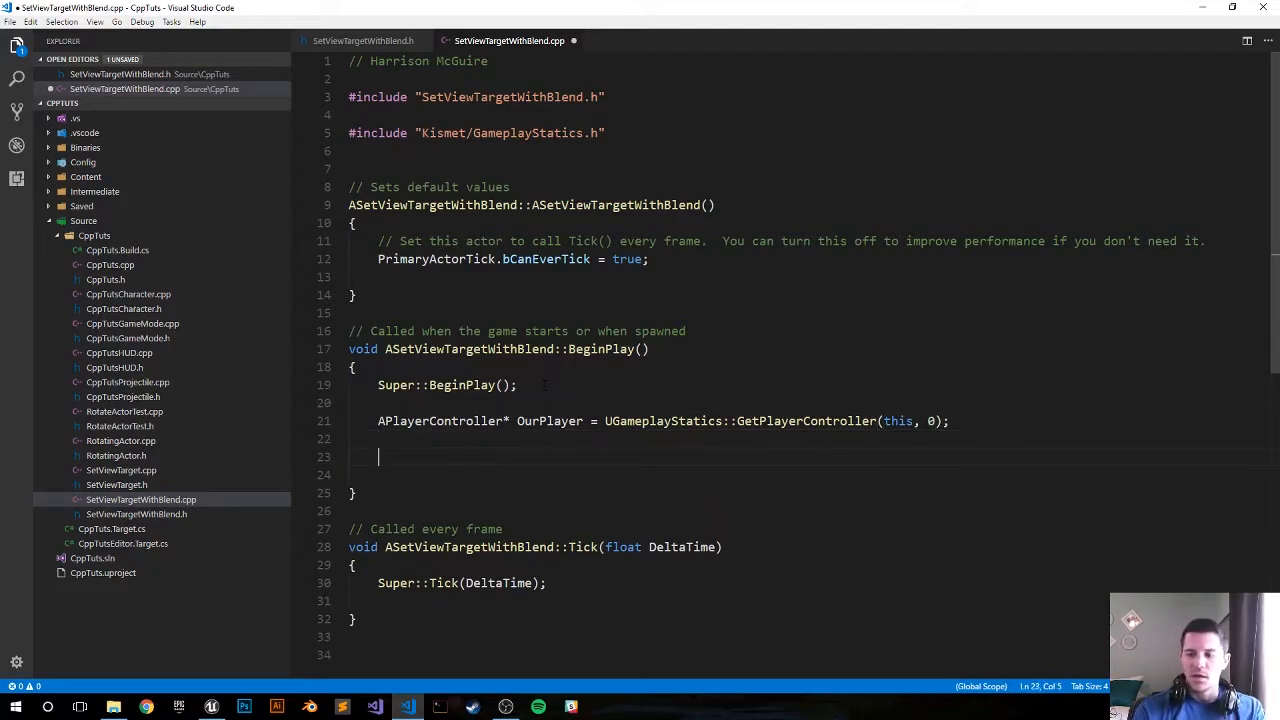
# Type OurPlayer->SetViewTargetWithBlend(MyActor, 4.f); on the next BeginPlay line.
pyautogui.write('OurPlayer')
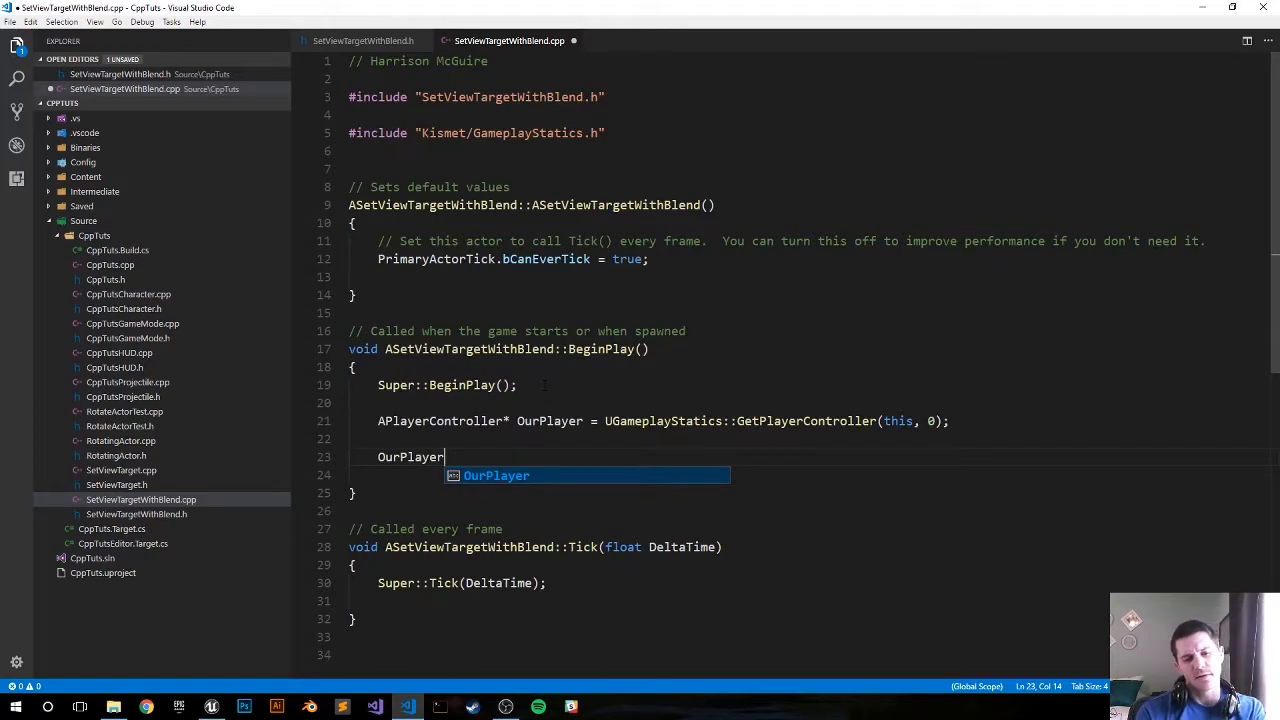
pyautogui.write('->')
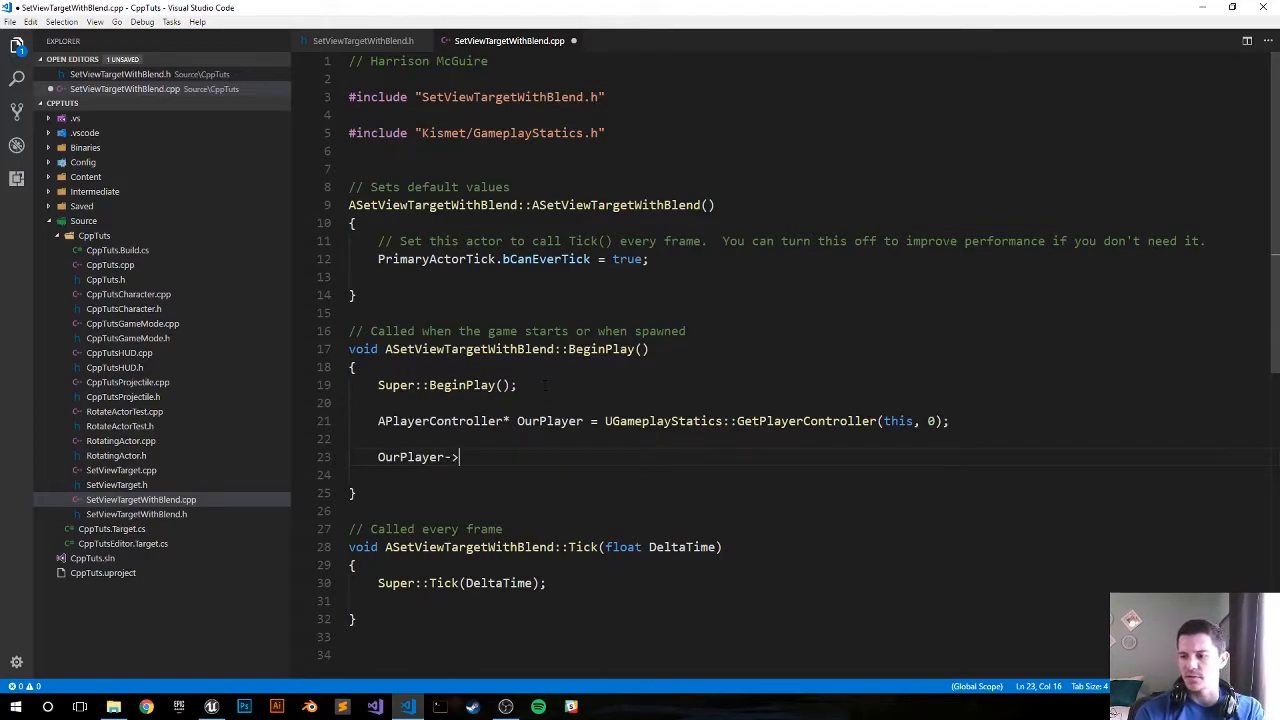
pyautogui.write('SetViewTargetWithBlend')
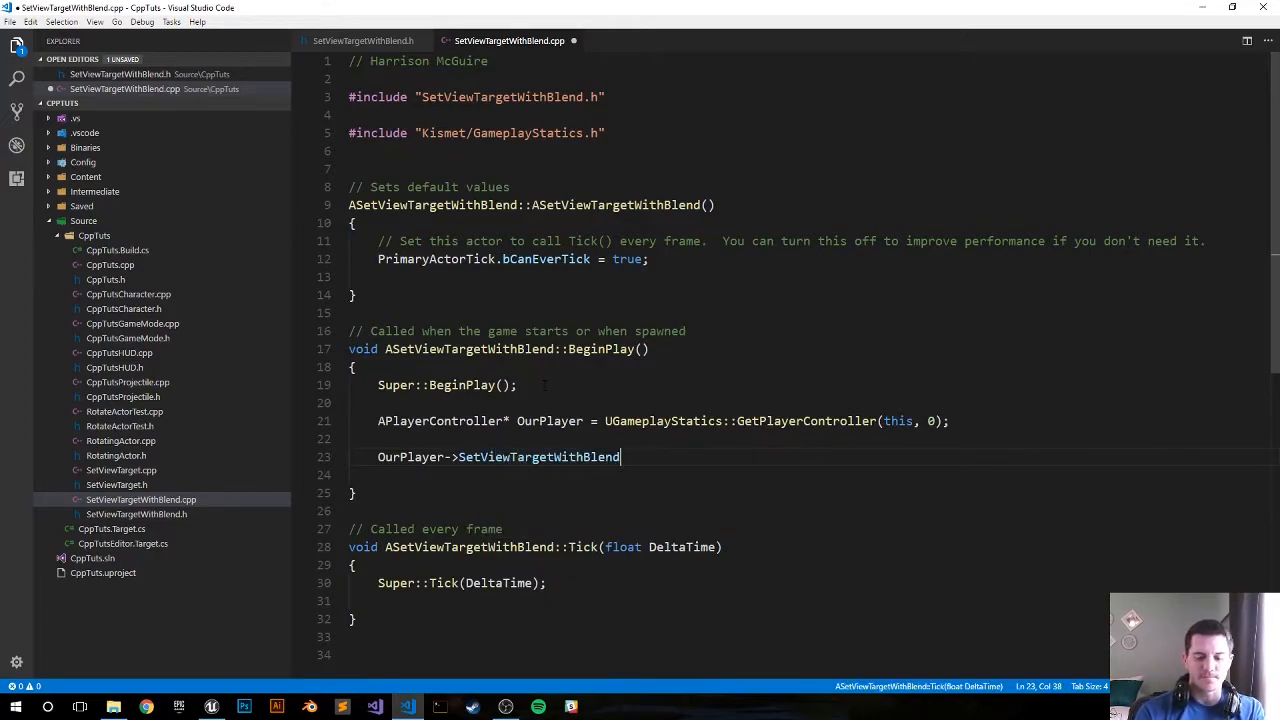
pyautogui.write('(MyActor,')
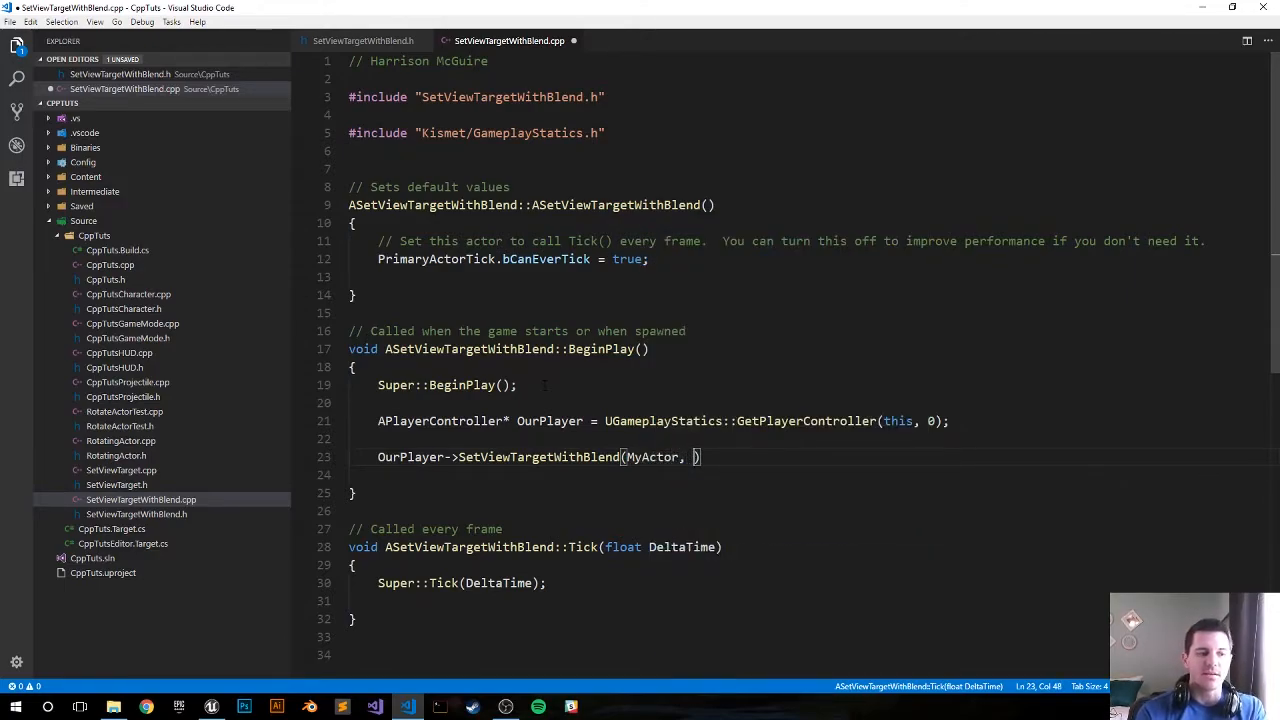
pyautogui.write('4')
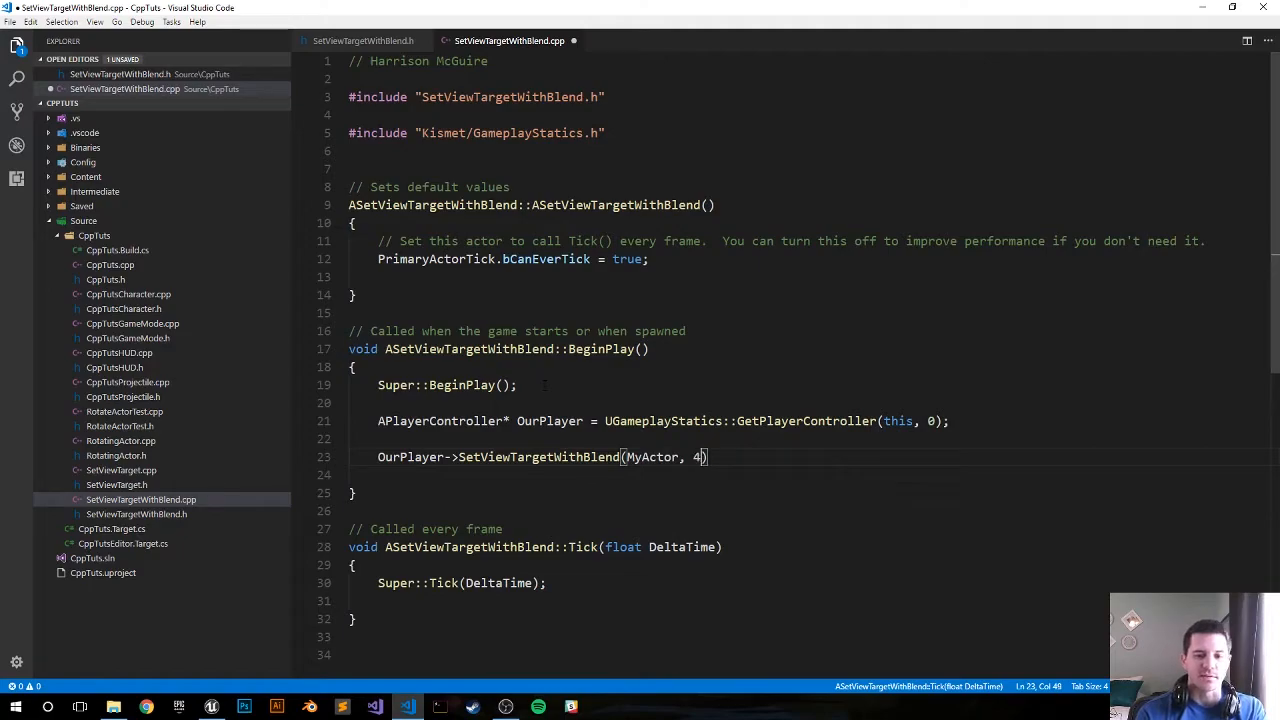
pyautogui.write('.f')
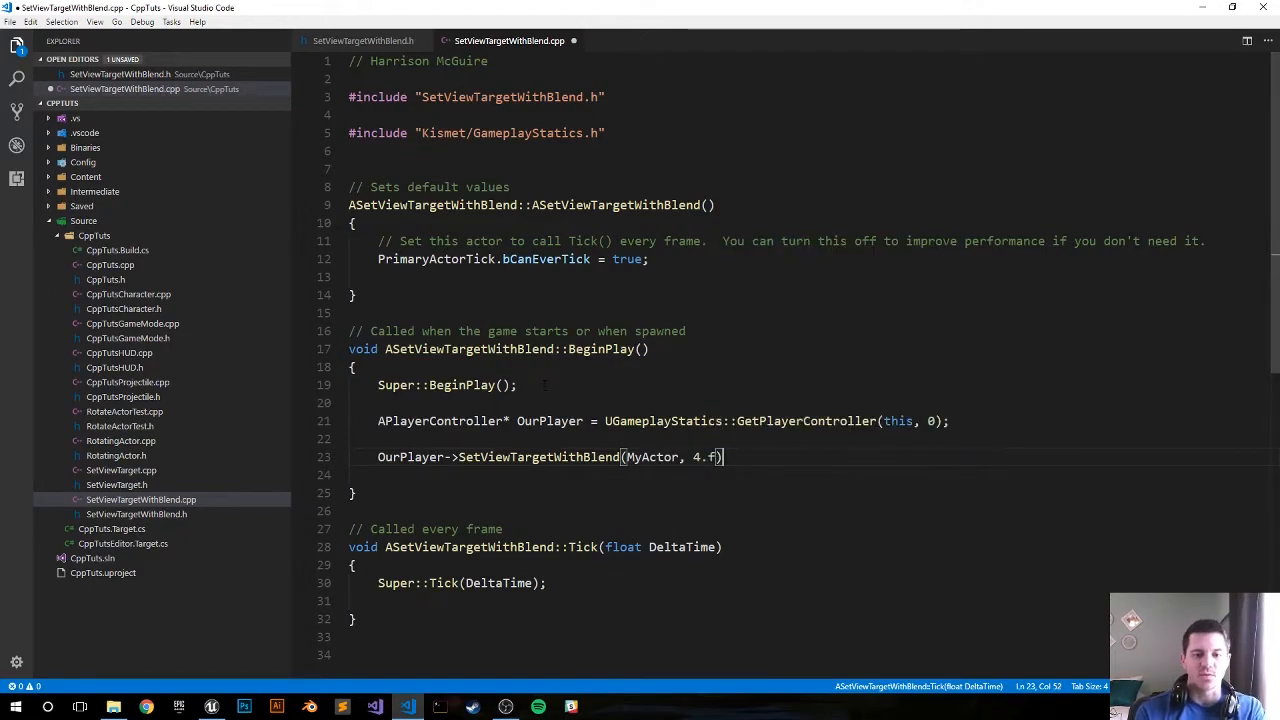
pyautogui.write(';')
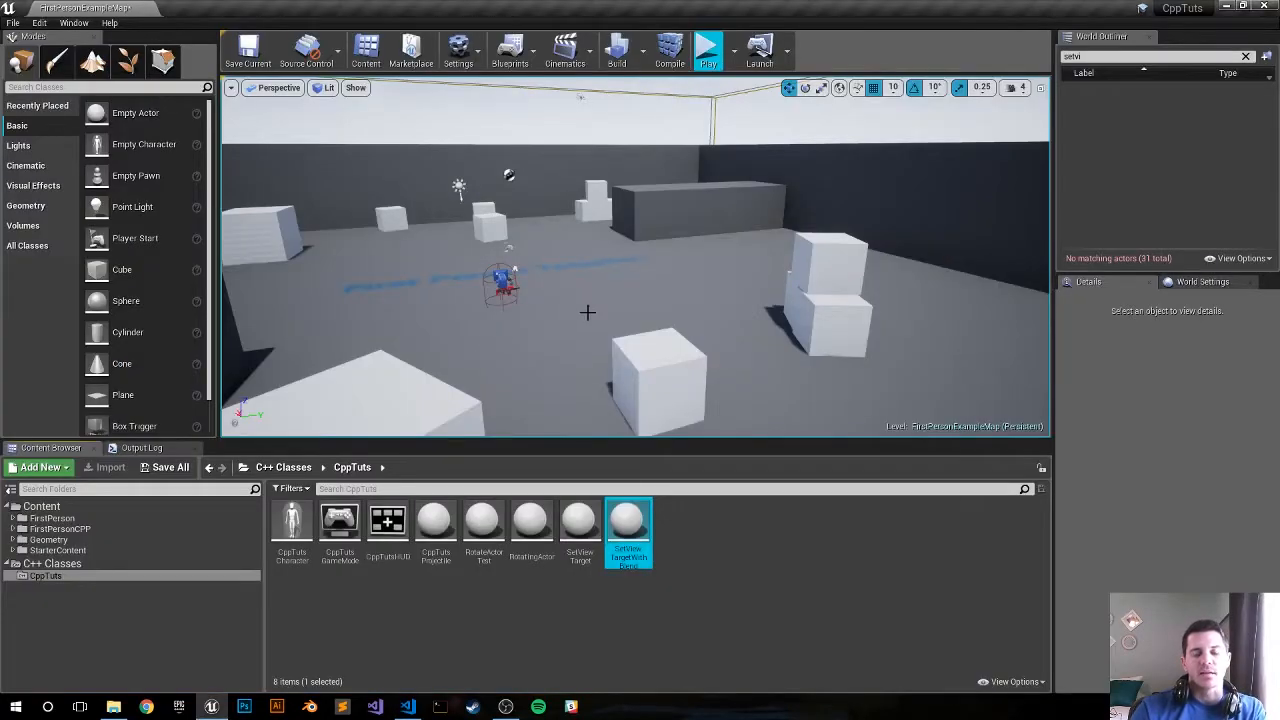
pyautogui.moveTo(669, 50)
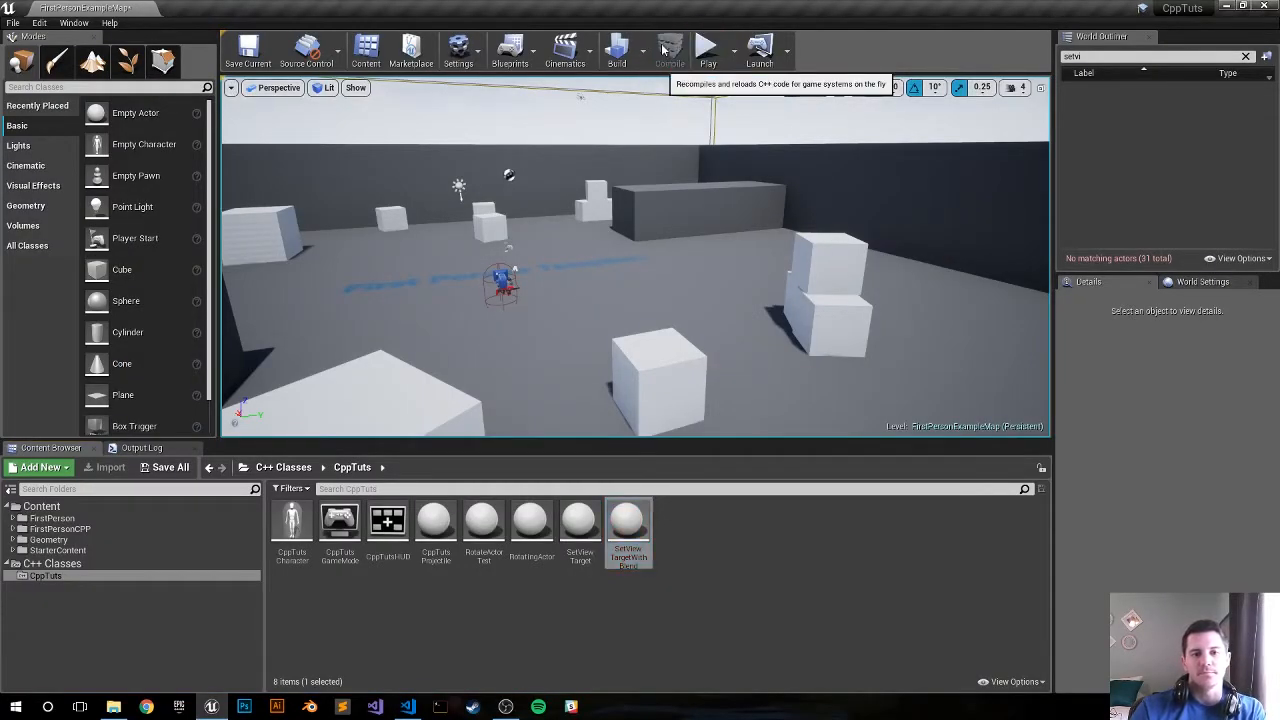
# Recompile the C++ code from the toolbar Compile button.
pyautogui.click(669, 50)
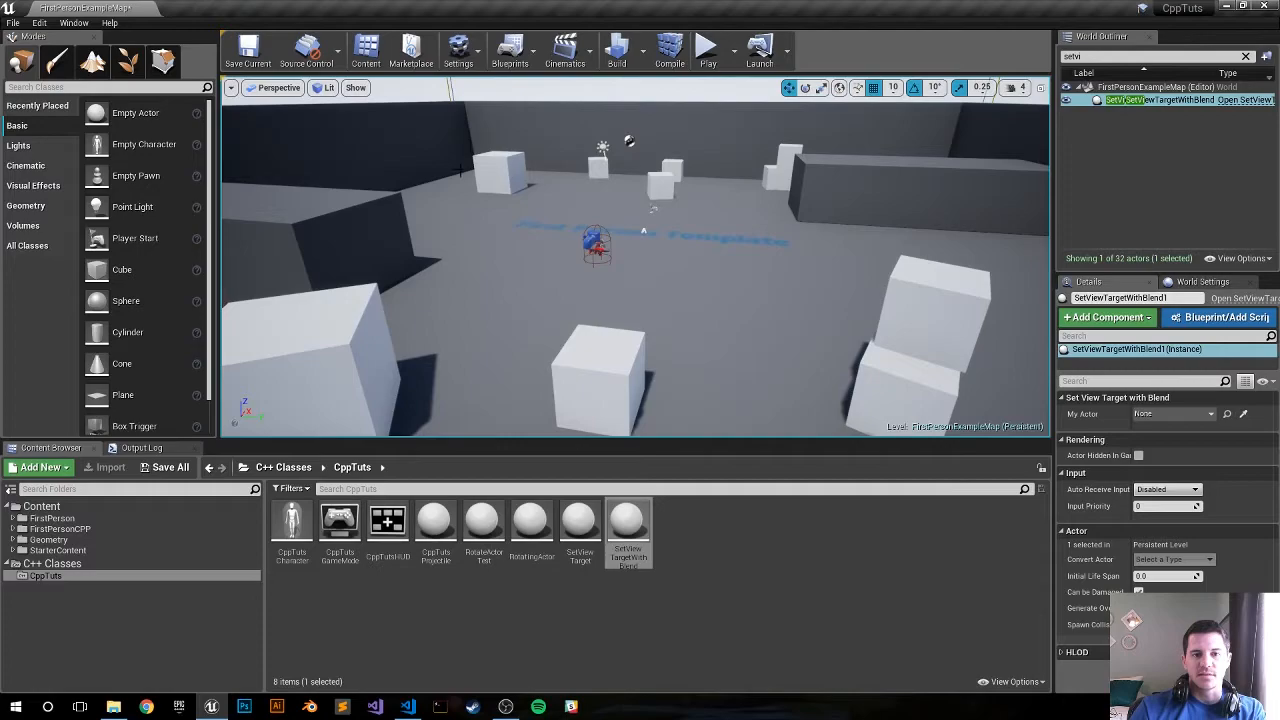
# Select the back-left cube, search the World Outliner for 'setview', and select SetViewTargetWithBlend1.
pyautogui.click(505, 165)
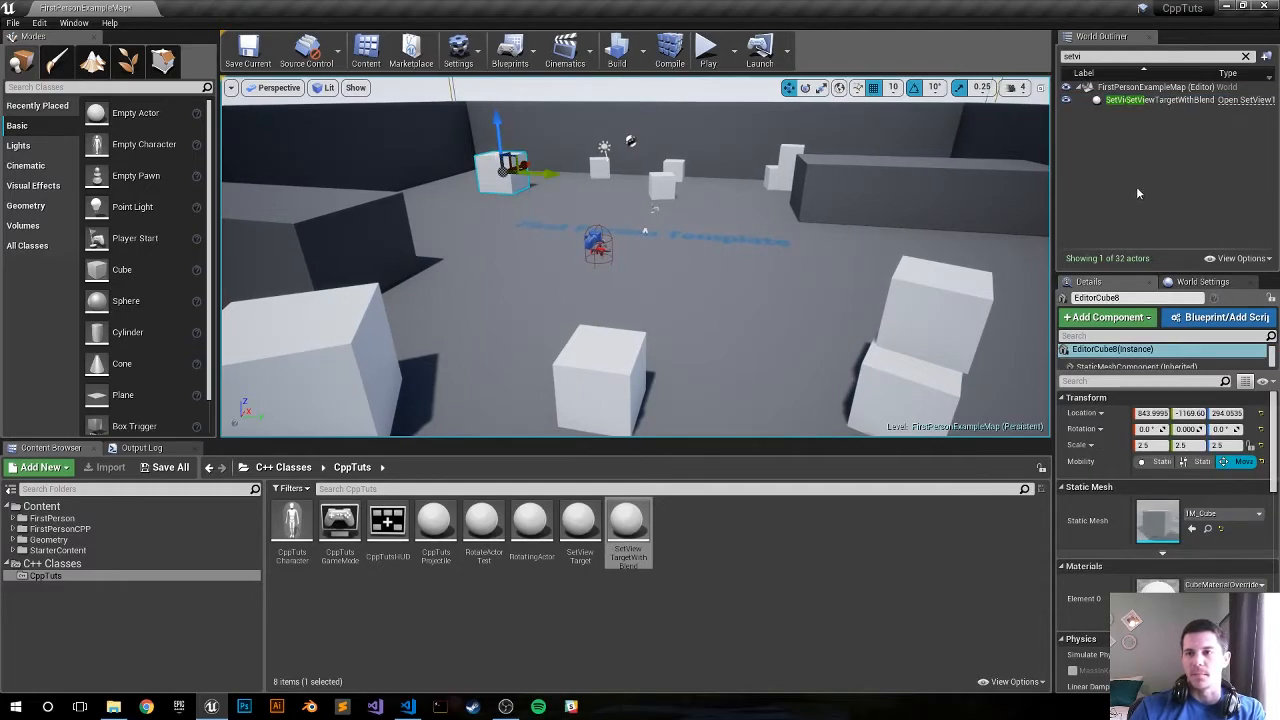
pyautogui.click(1150, 56)
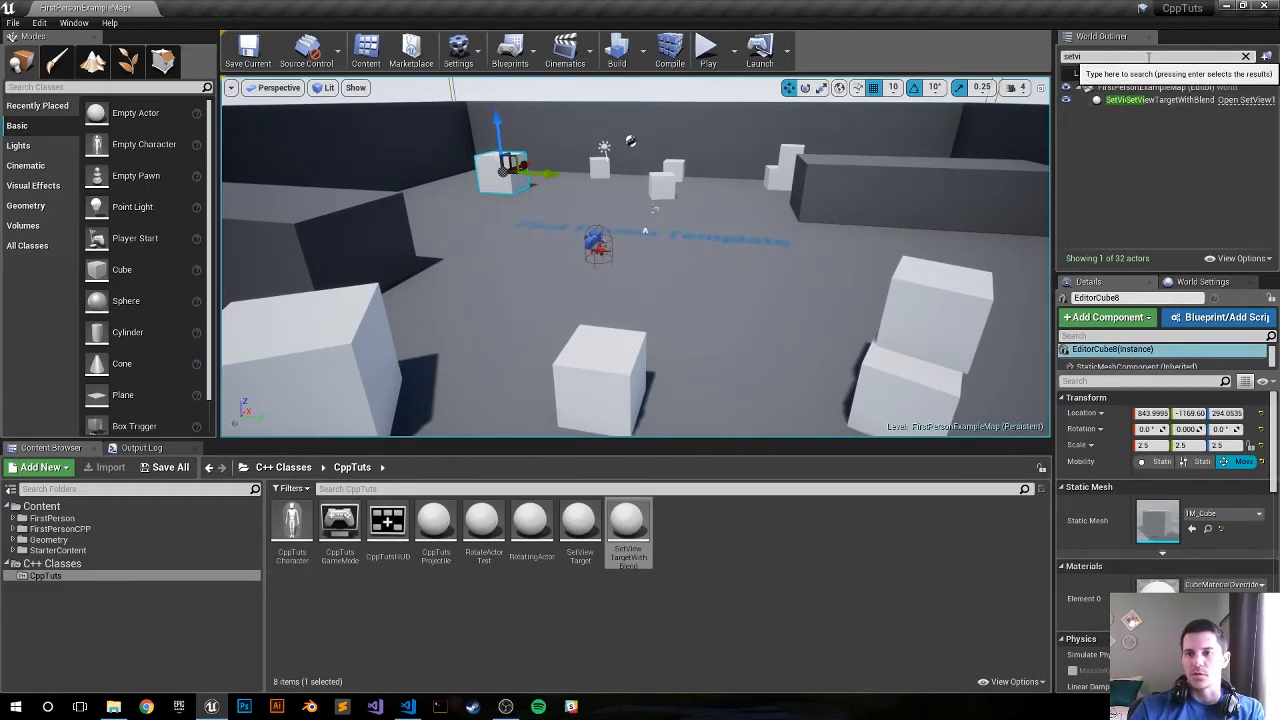
pyautogui.click(1245, 56)
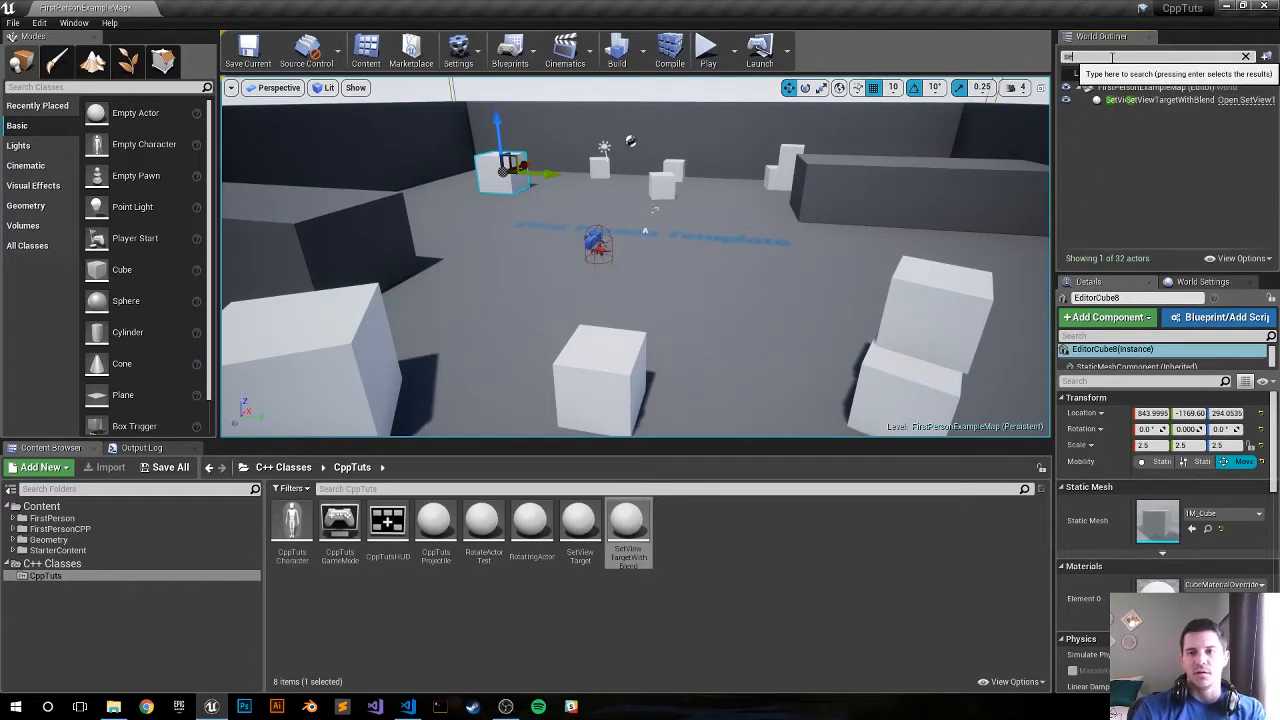
pyautogui.write('setview')
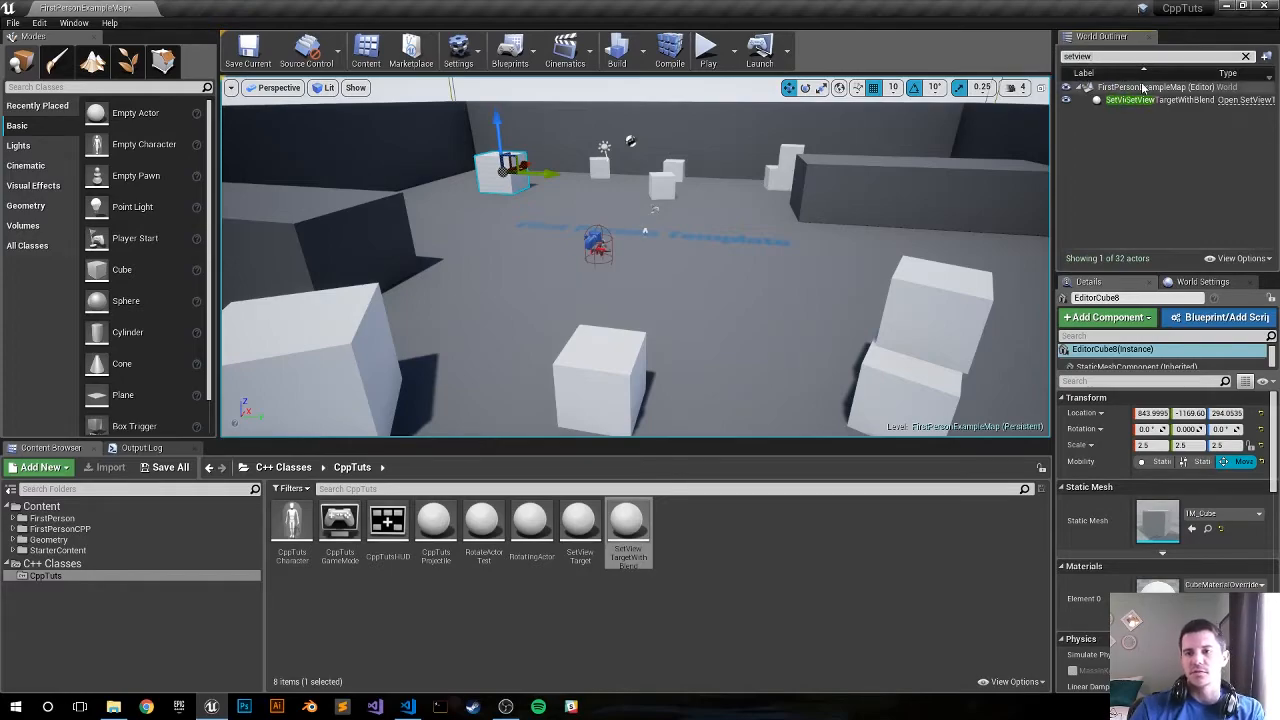
pyautogui.click(1201, 414)
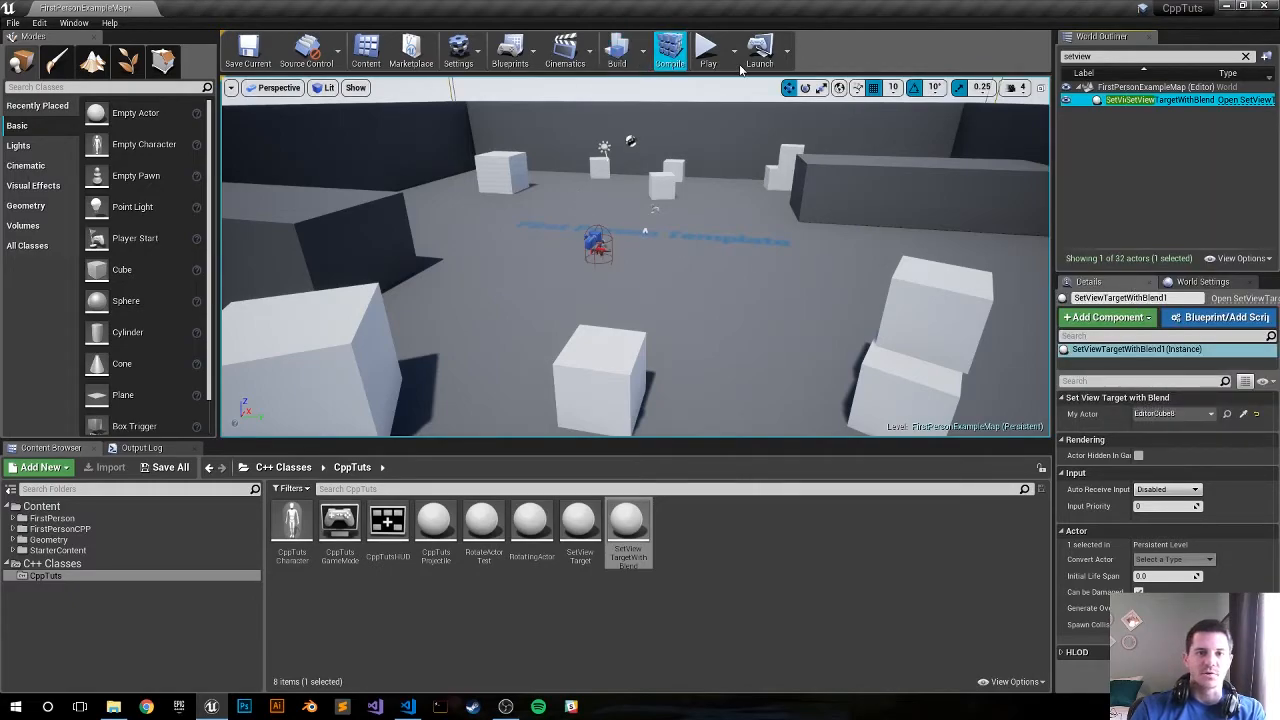
# Start a play-in-editor session to watch the camera blend to the cube.
pyautogui.click(707, 48)
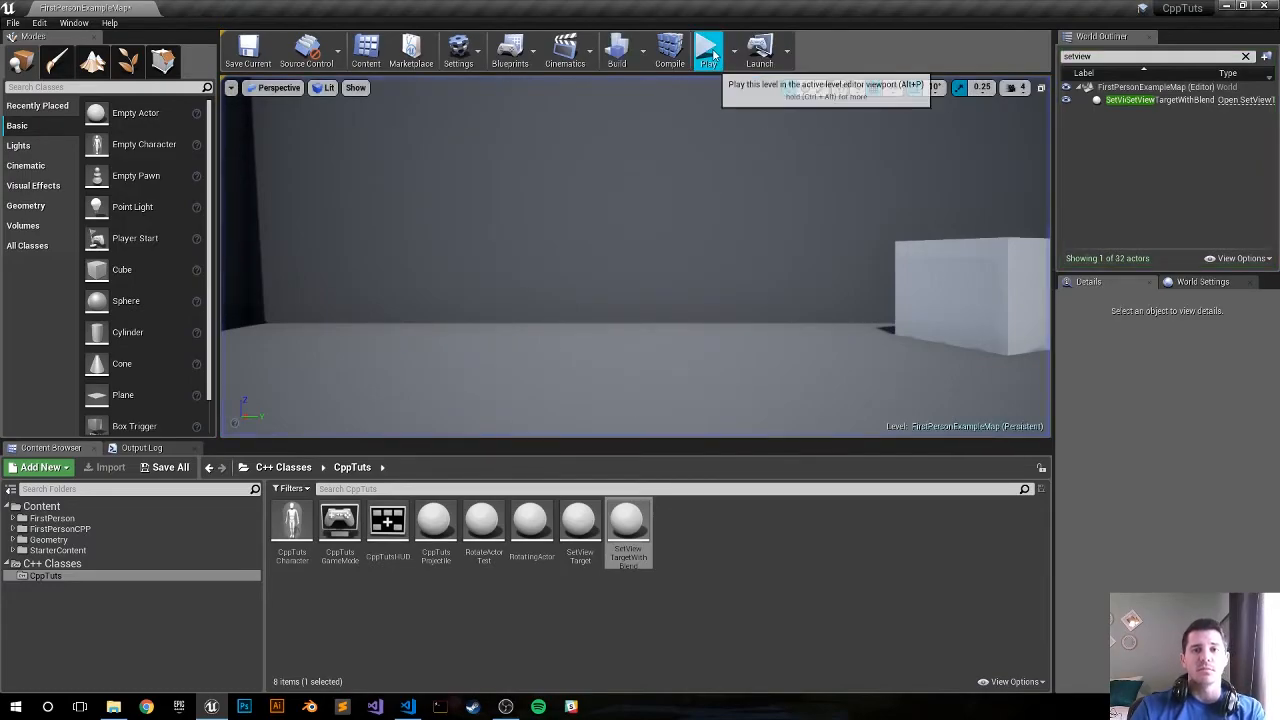
pyautogui.click(708, 48)
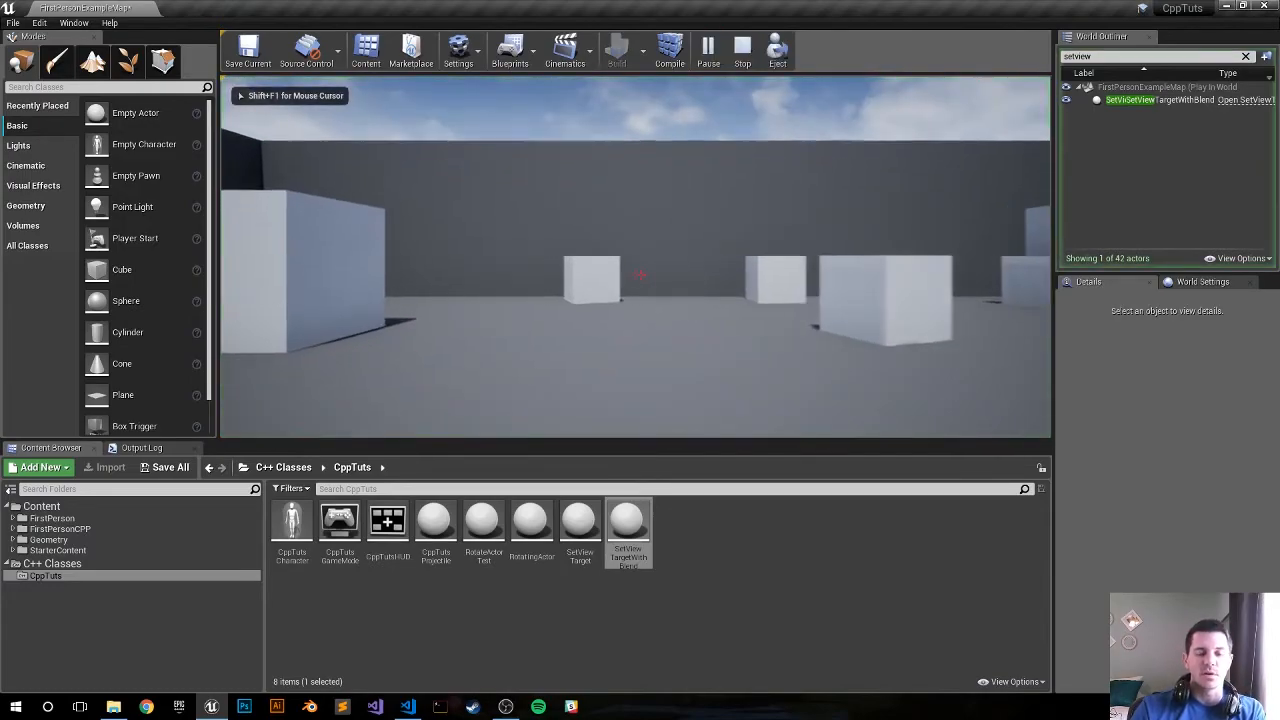